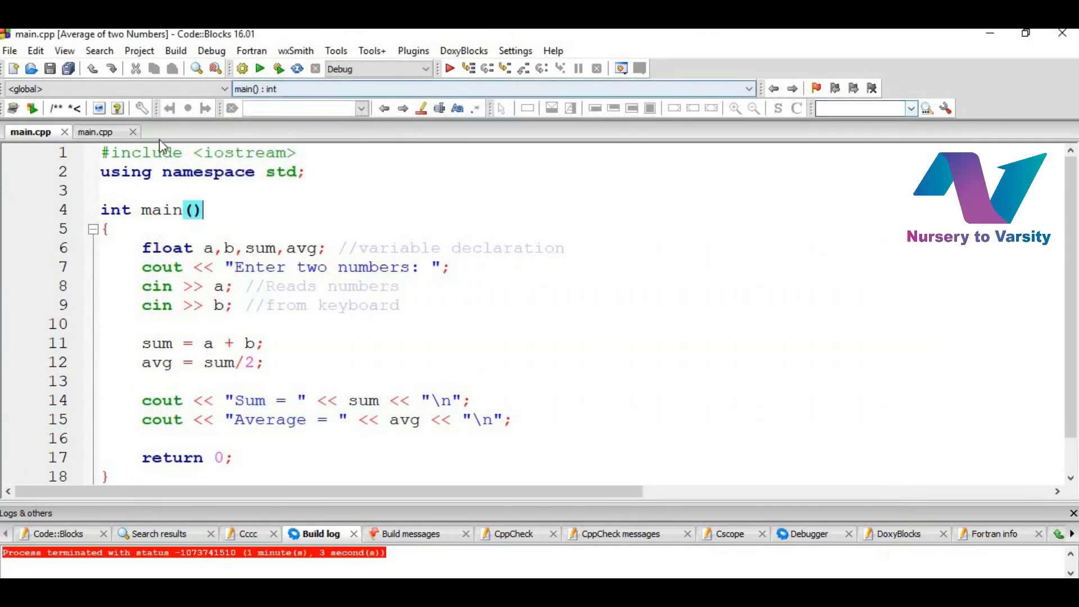
Start the empty main.cpp with #include <iostream> and using namespace std;
left_click(98, 132)
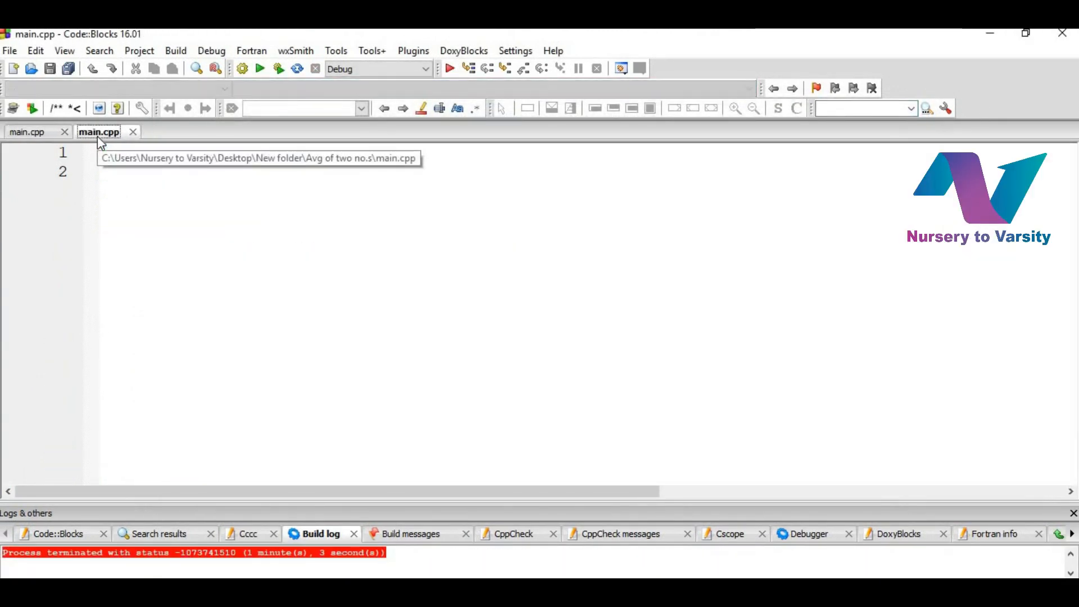
type("#include")
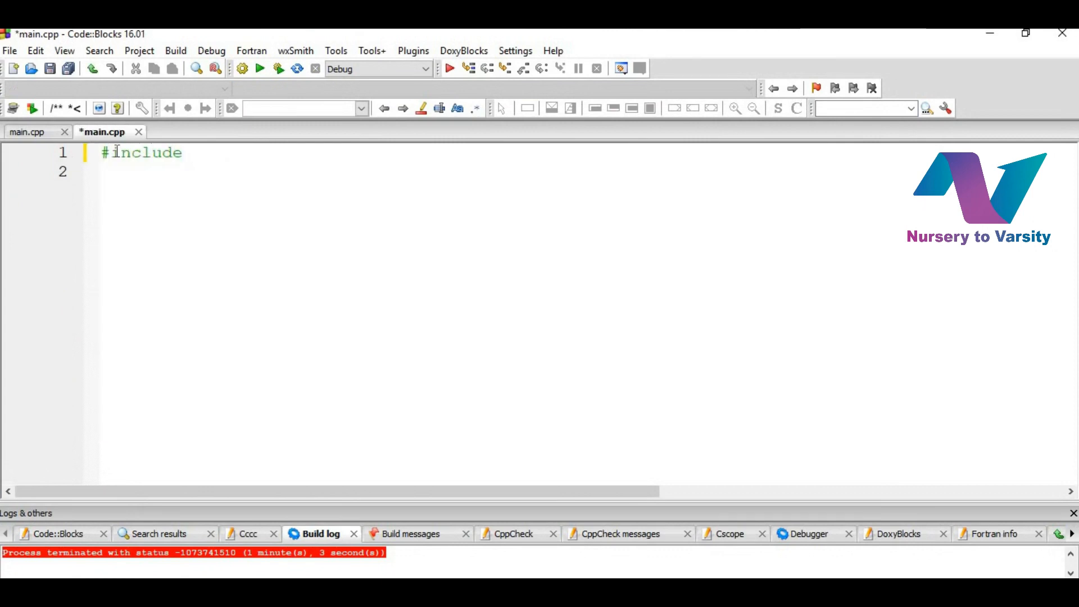
type("<iostream>")
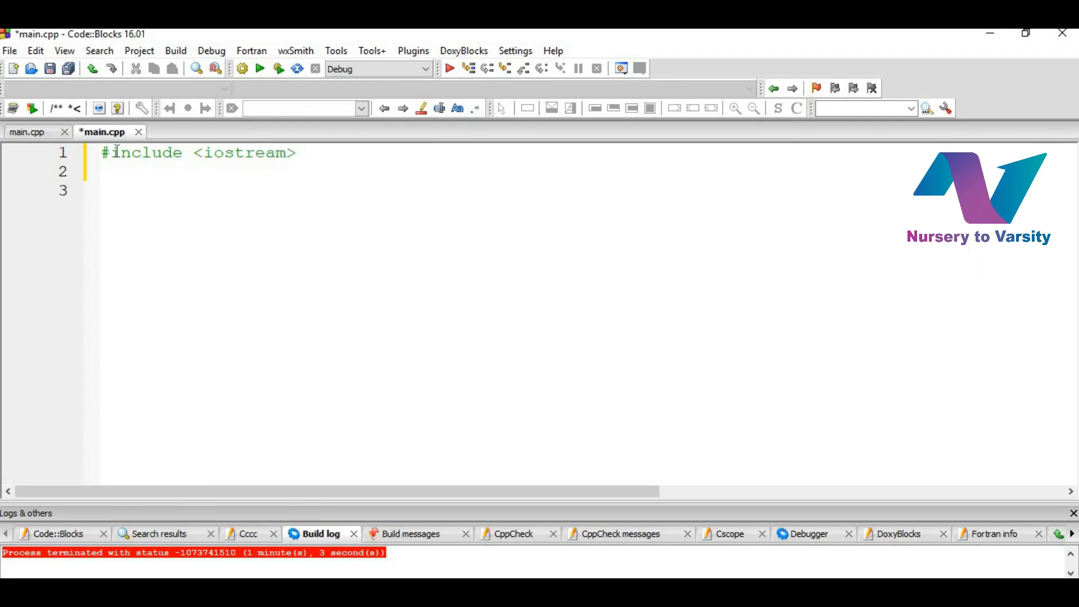
type("using namse")
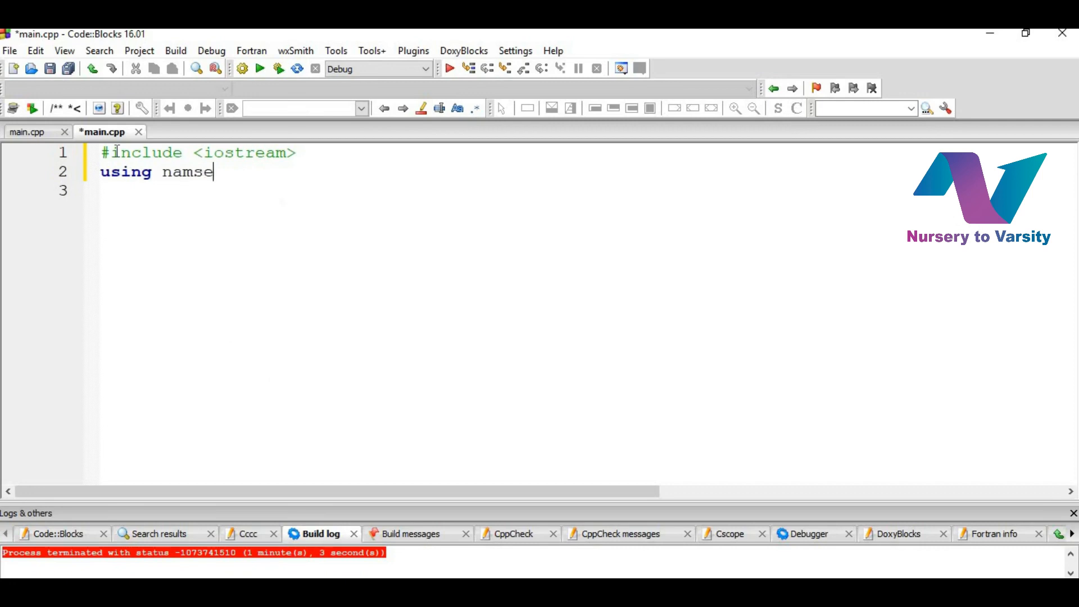
type("p")
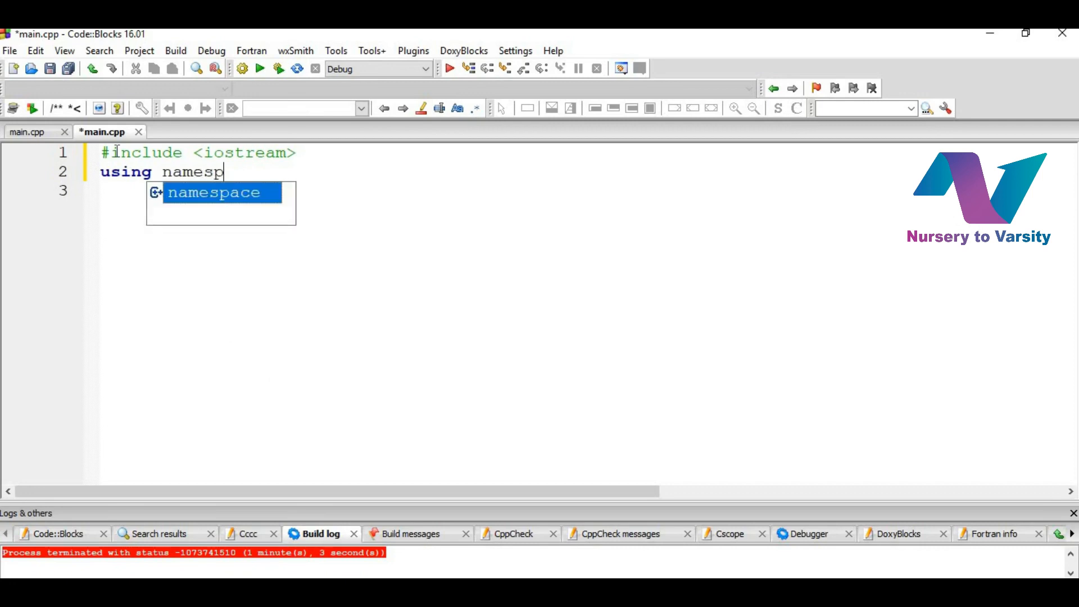
type("namespace std;")
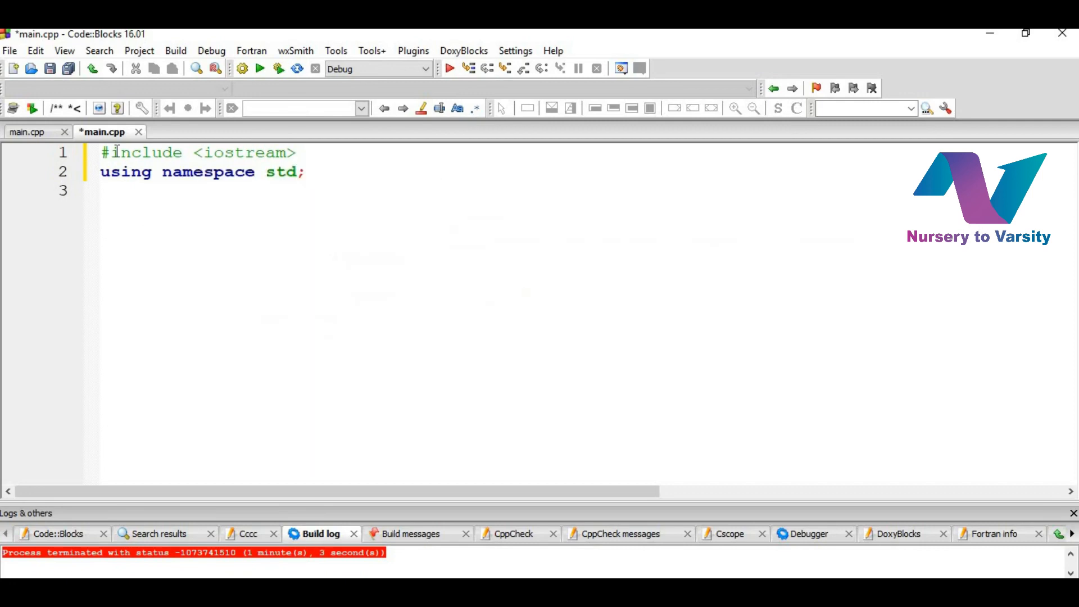
type("int main(")
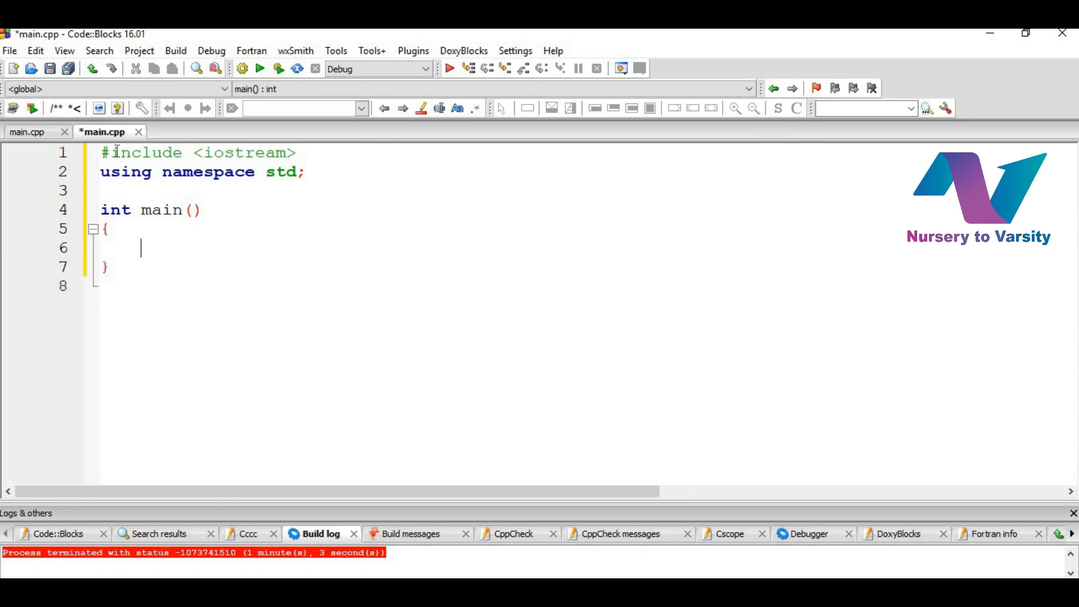
Declare float variables a, b, sum and avg inside int main()
type("float a,")
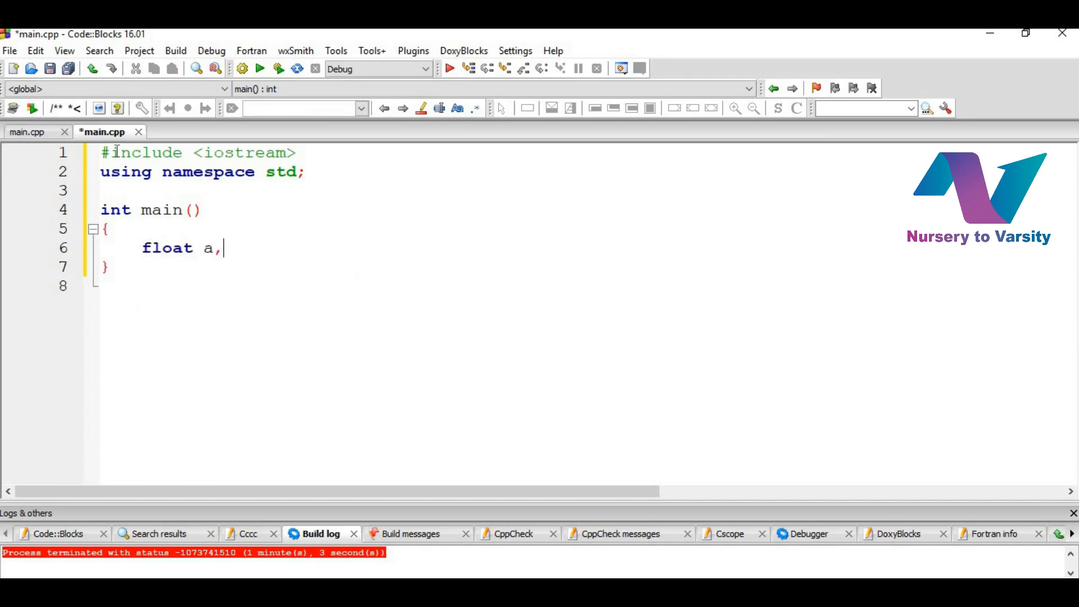
type("b,s")
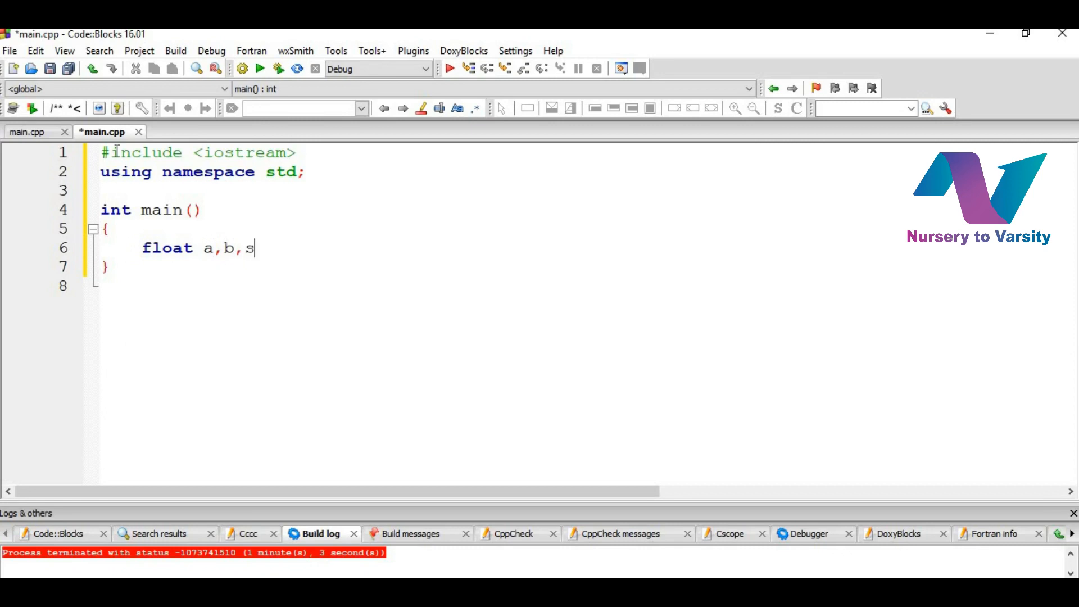
type("um,")
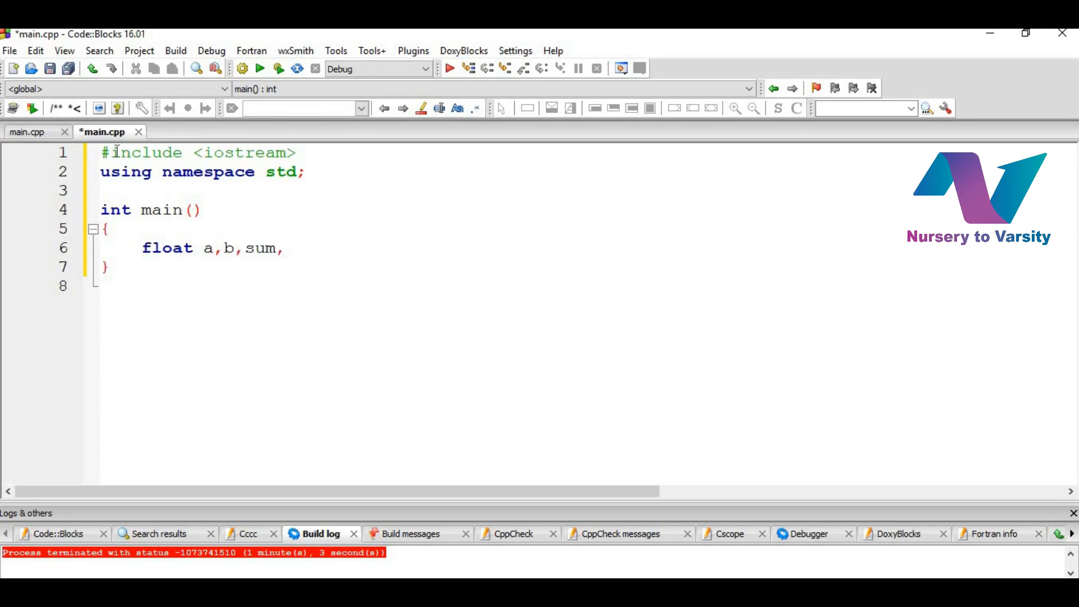
type("avg;")
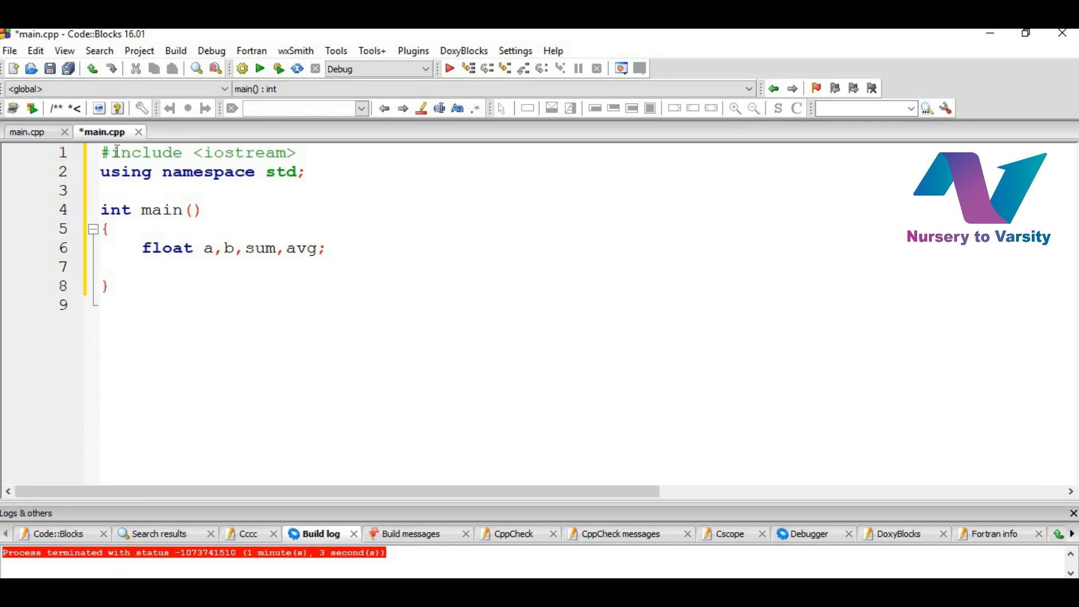
Add a cout statement printing "Enter the two numbers: " below the declaration
type("cout")
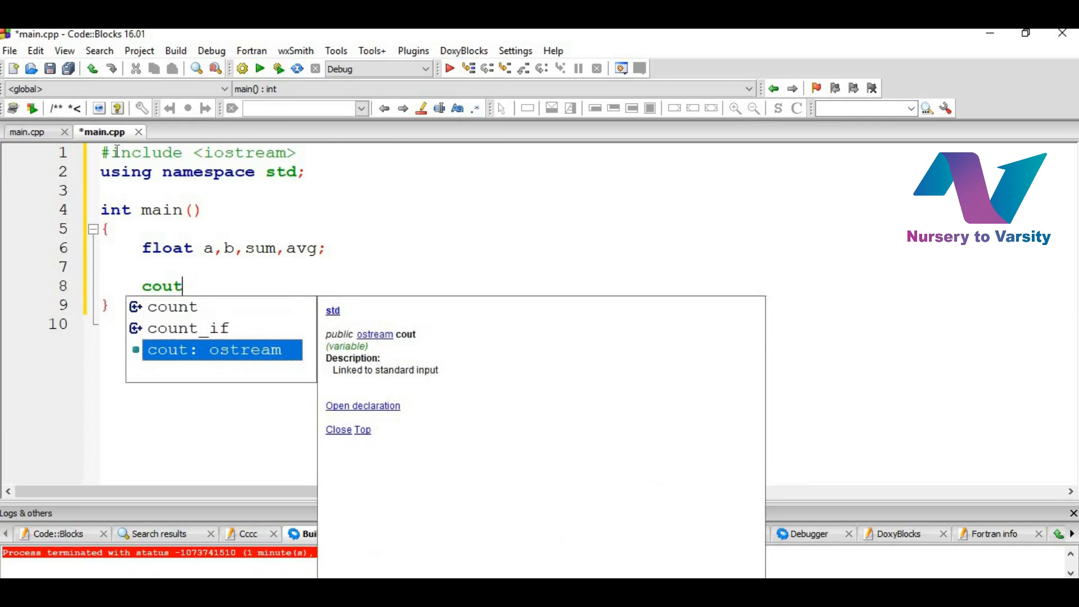
type("<<")
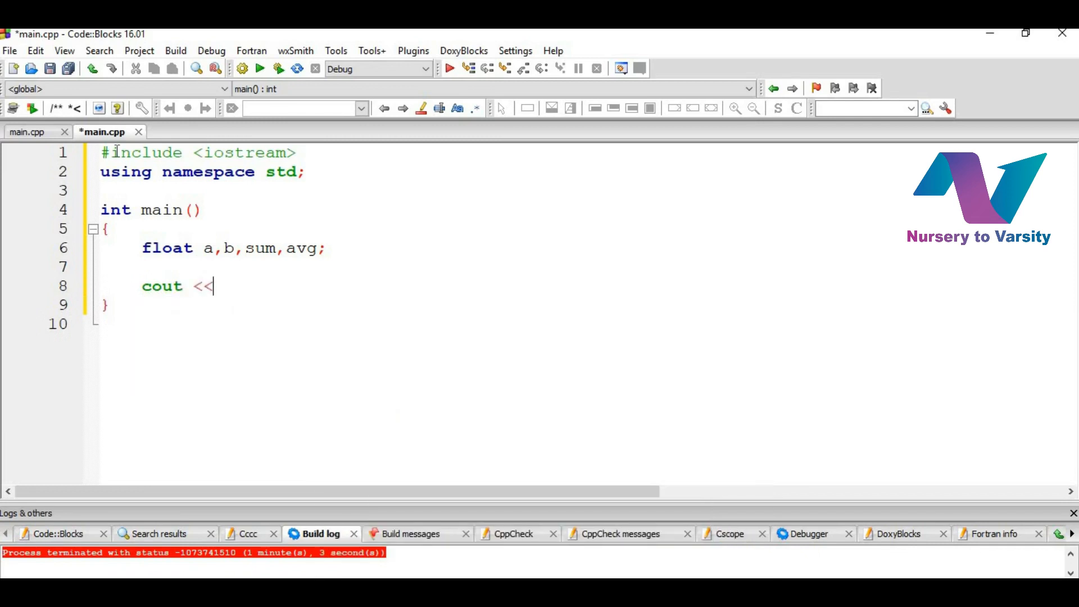
type("\"Enter\"")
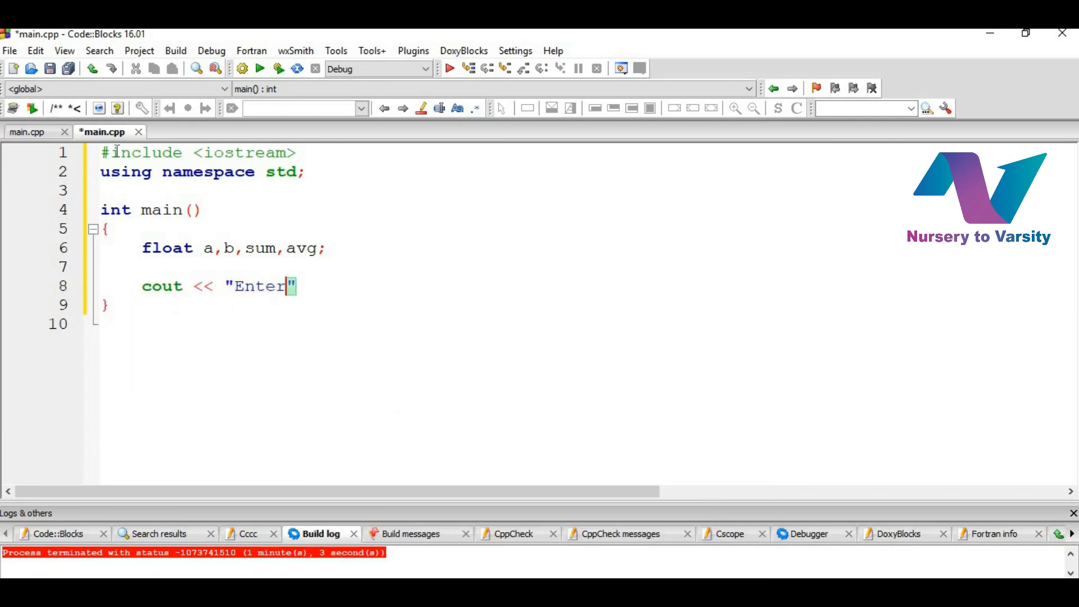
type("the two nu")
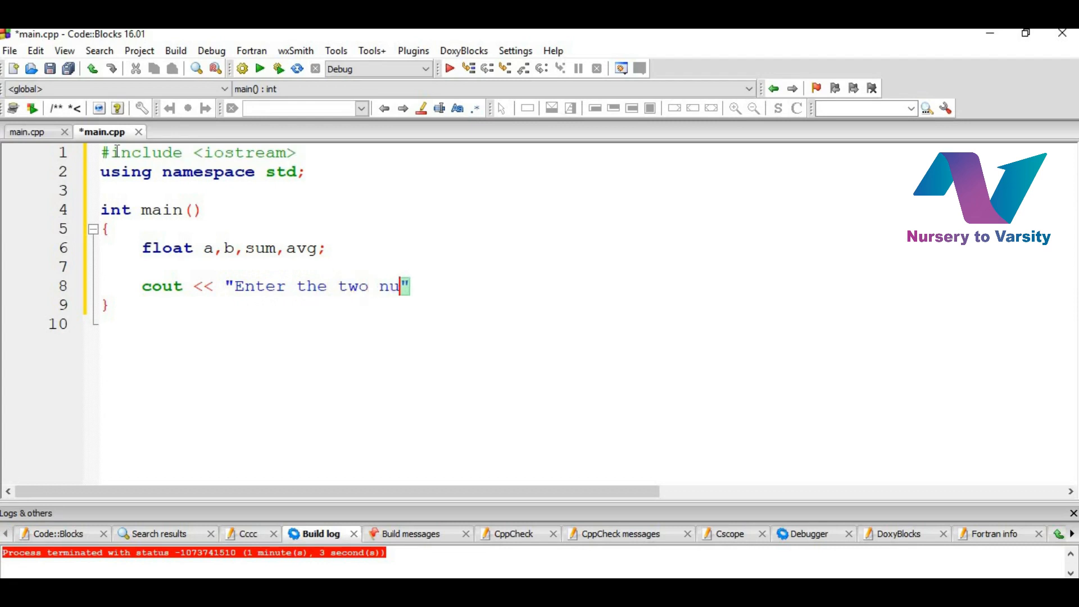
type("mbers:")
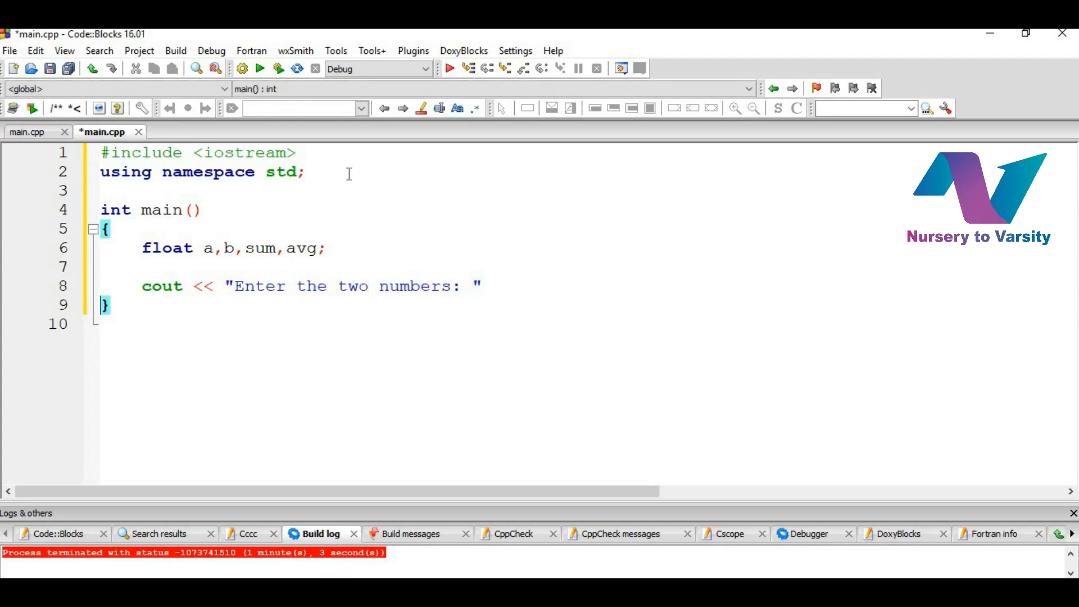
type("<<")
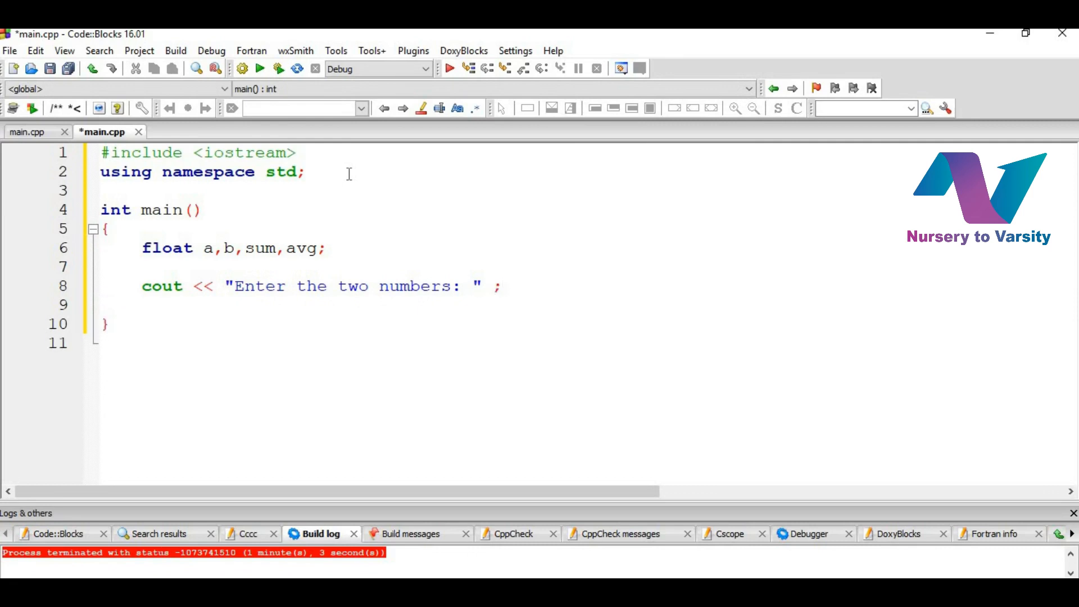
Read a and b with two cin statements, commenting the first "Reads the number"
type("cin")
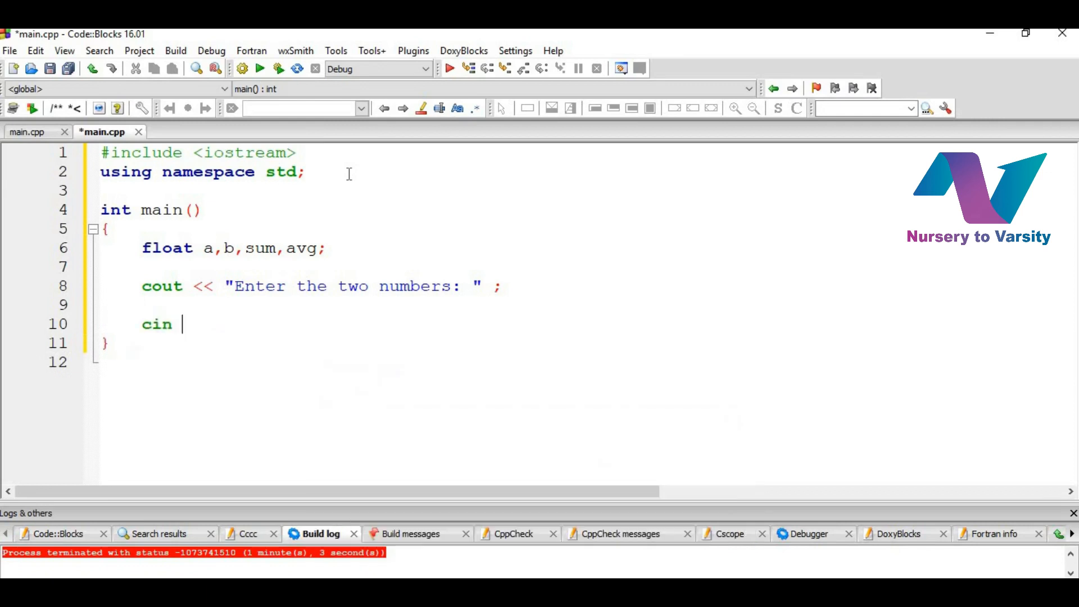
type(">> a;")
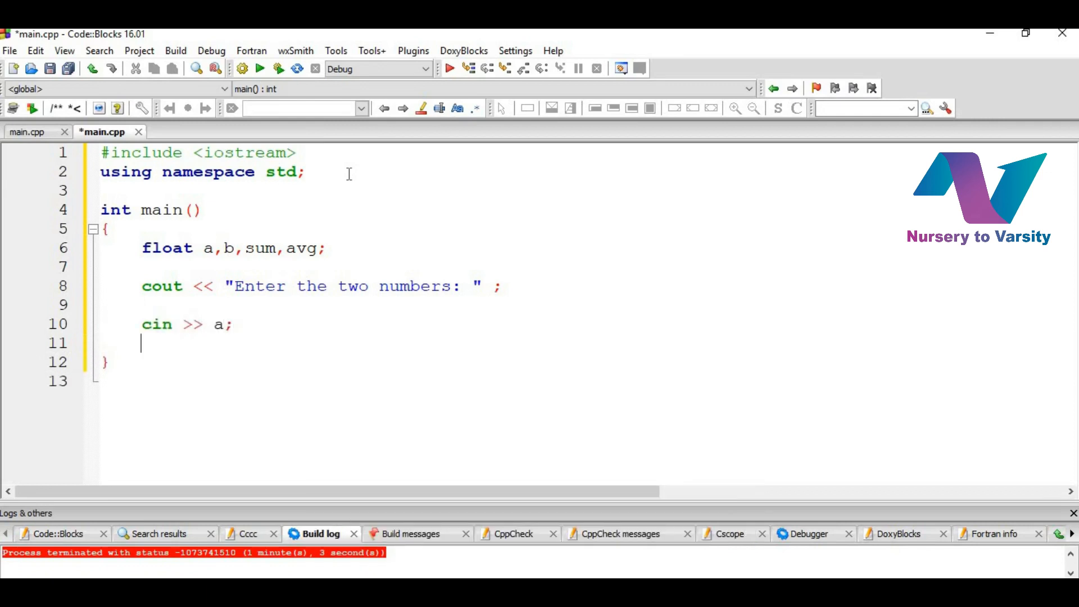
type("cin >> b")
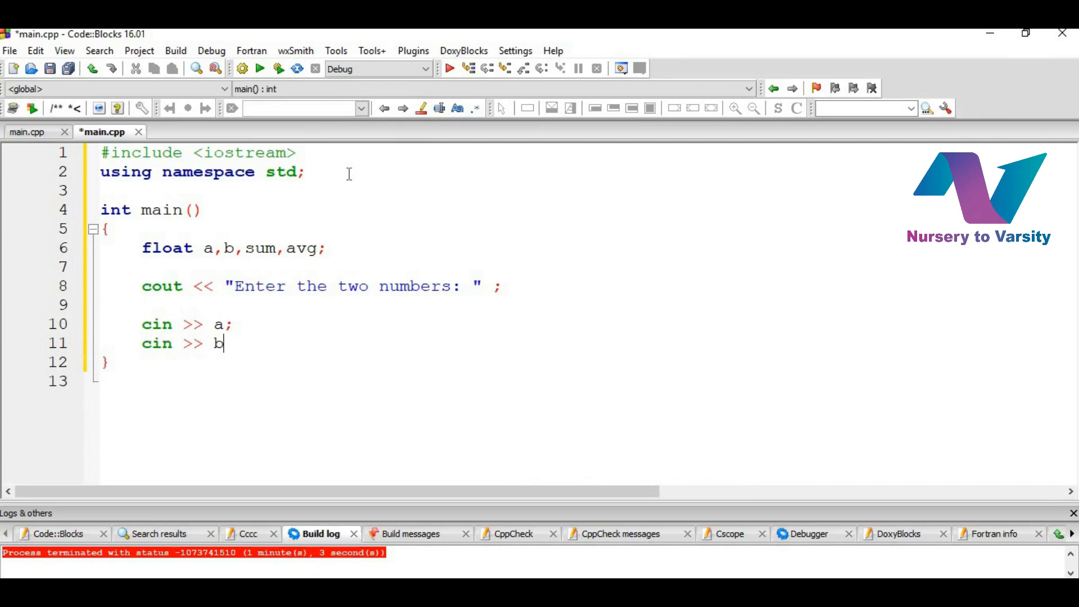
type(";")
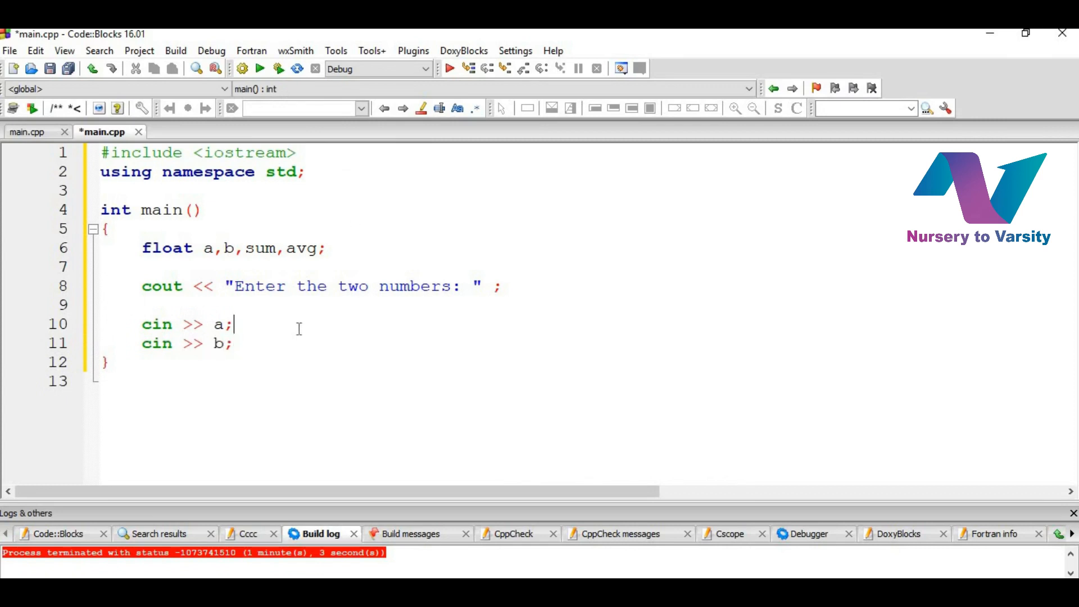
type("//Rea")
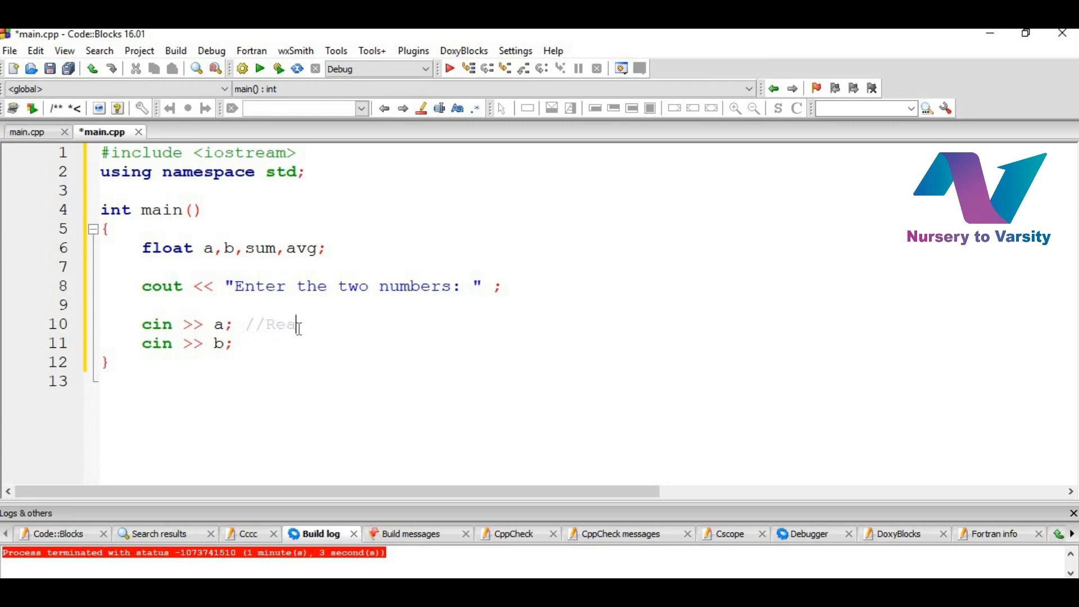
type("ds the nu")
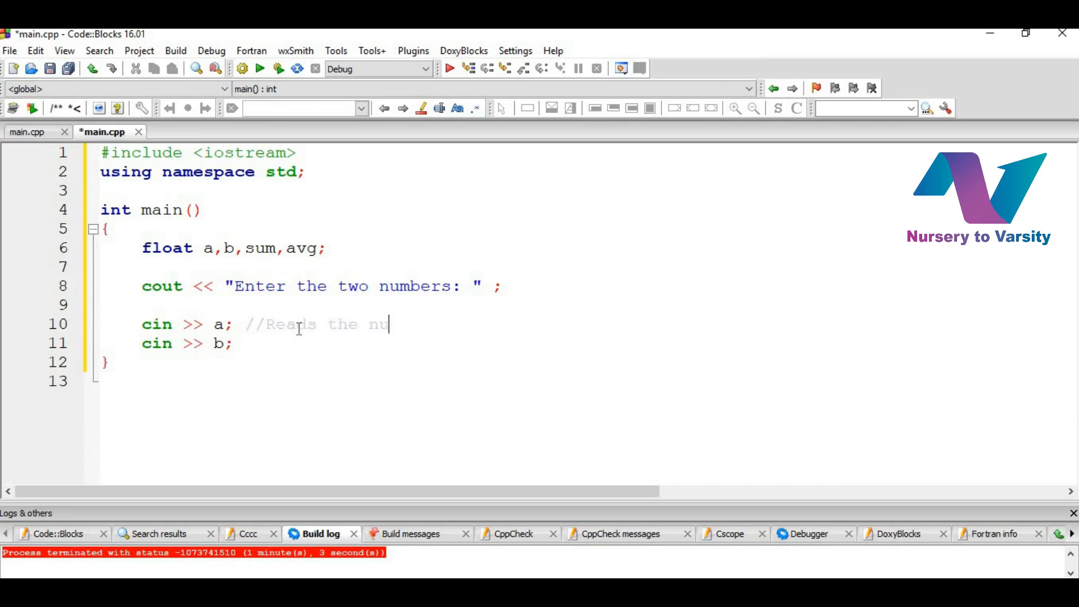
type("mber")
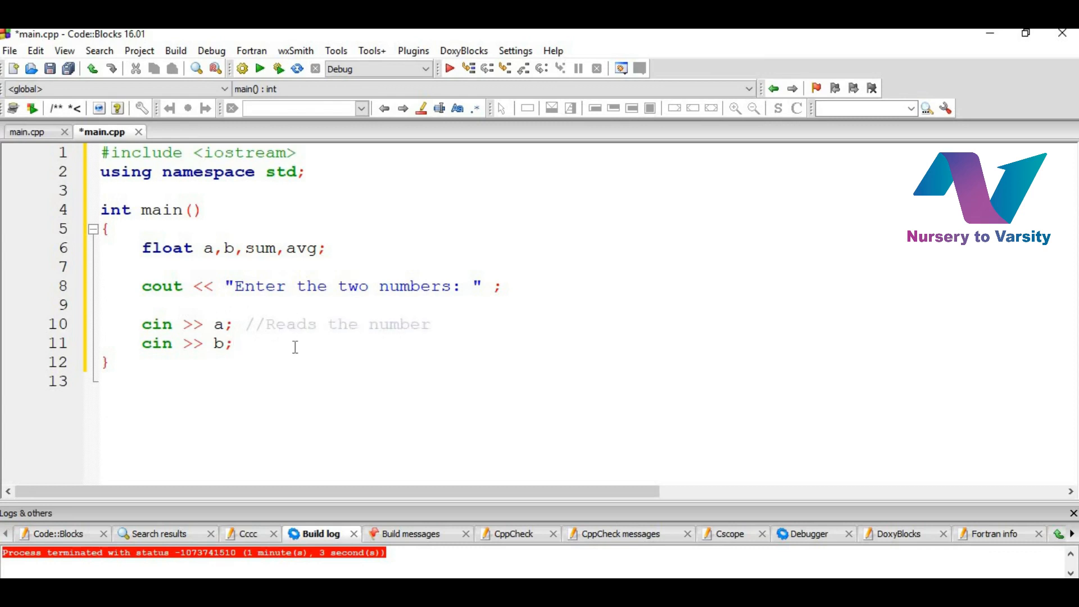
Add the "from the keyboard" and "Variable Declaration" comments on the cin and float lines
type("//")
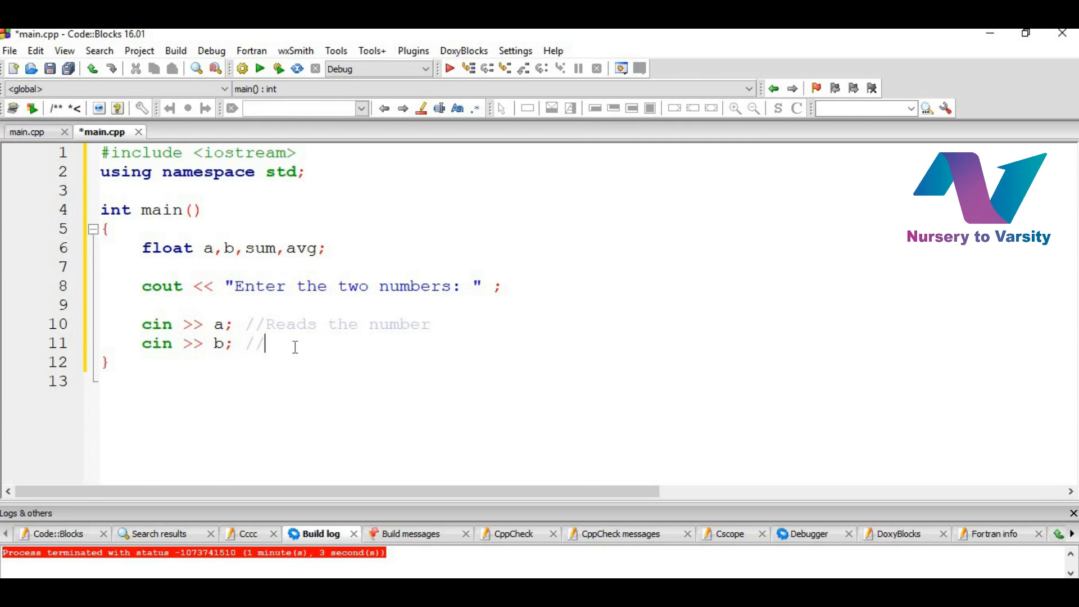
type("from the keyboard")
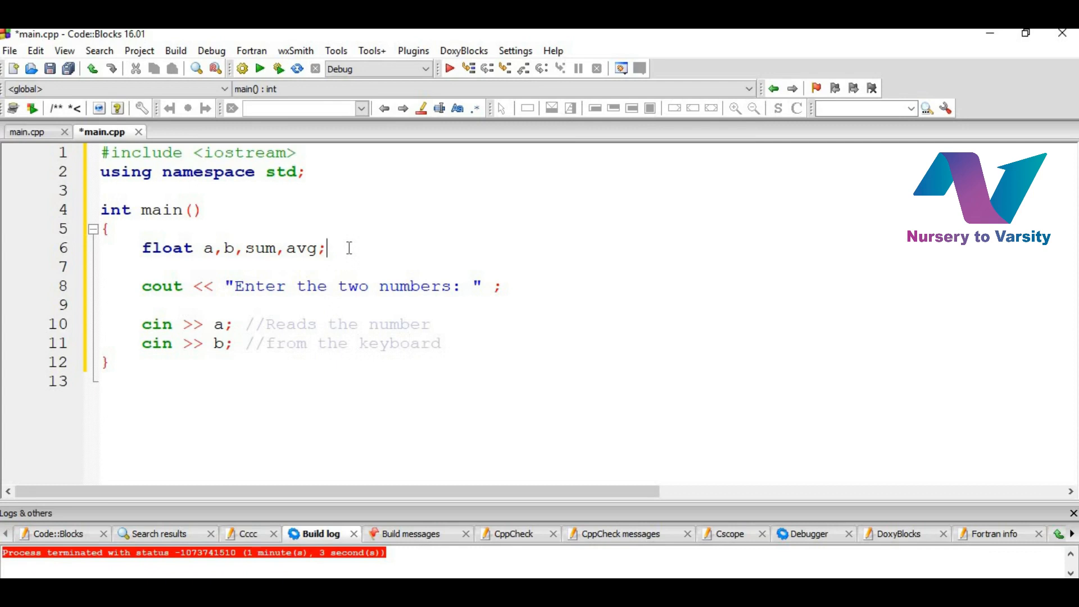
type("//Variable Declaration")
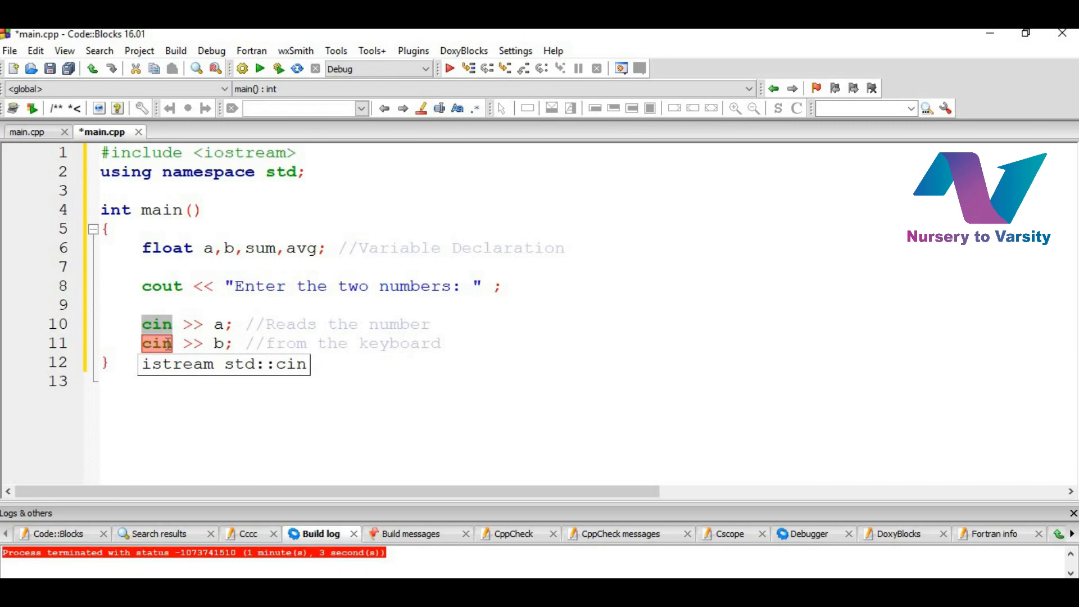
left_click(160, 344)
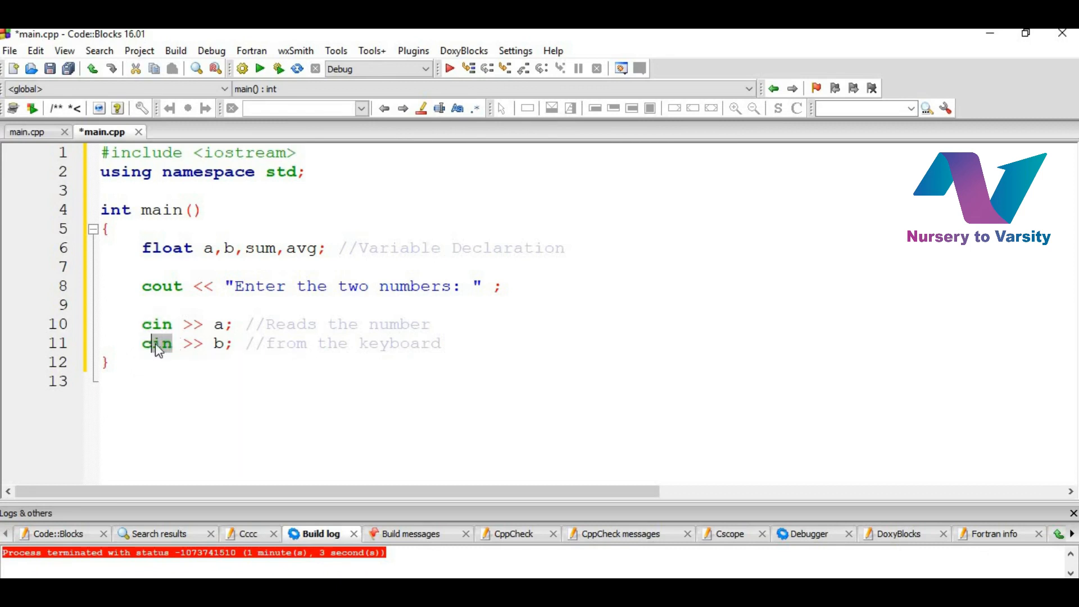
mouse_move(158, 344)
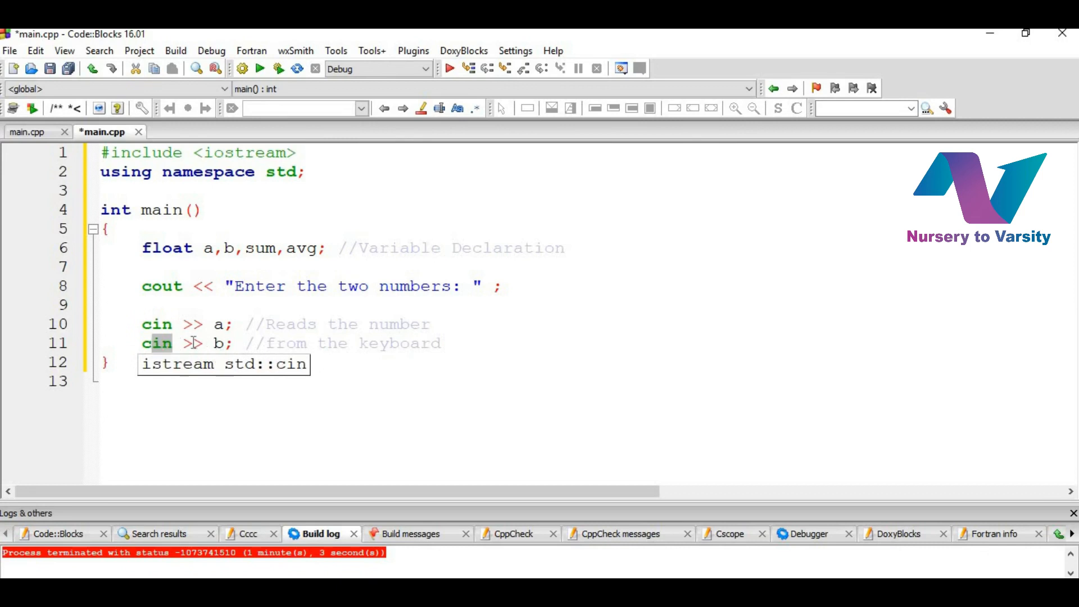
mouse_move(200, 347)
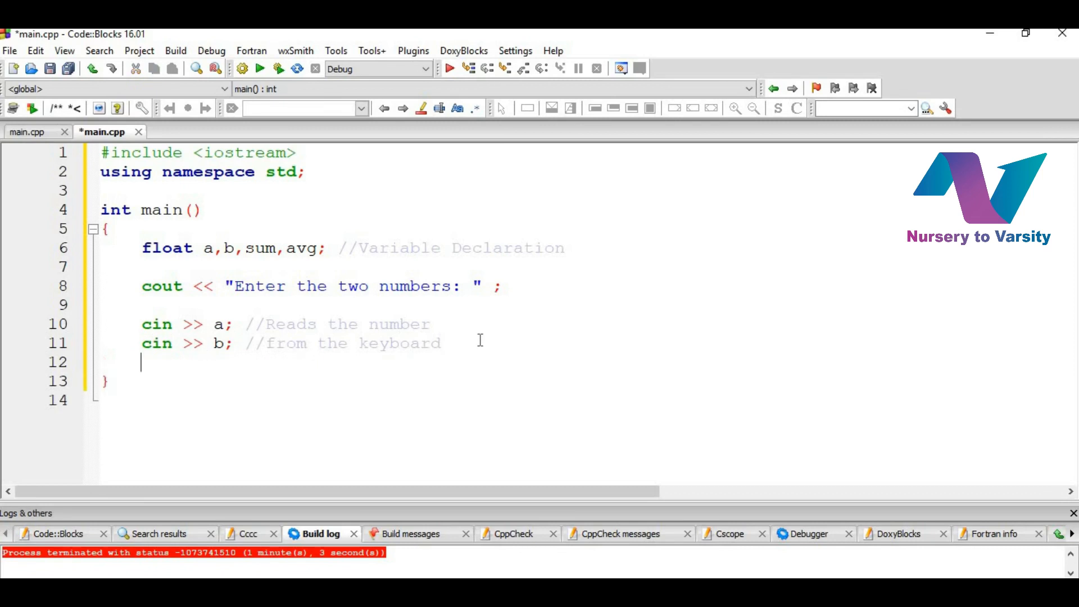
Compute sum = a + b and avg = sum / 2 below the input statements
type("sum =")
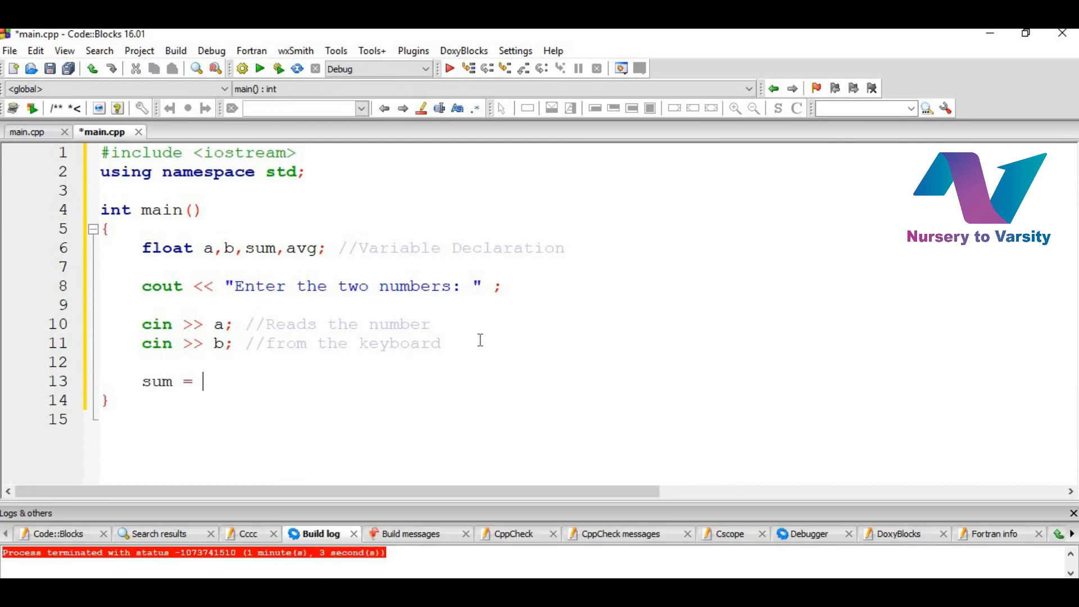
type("a +")
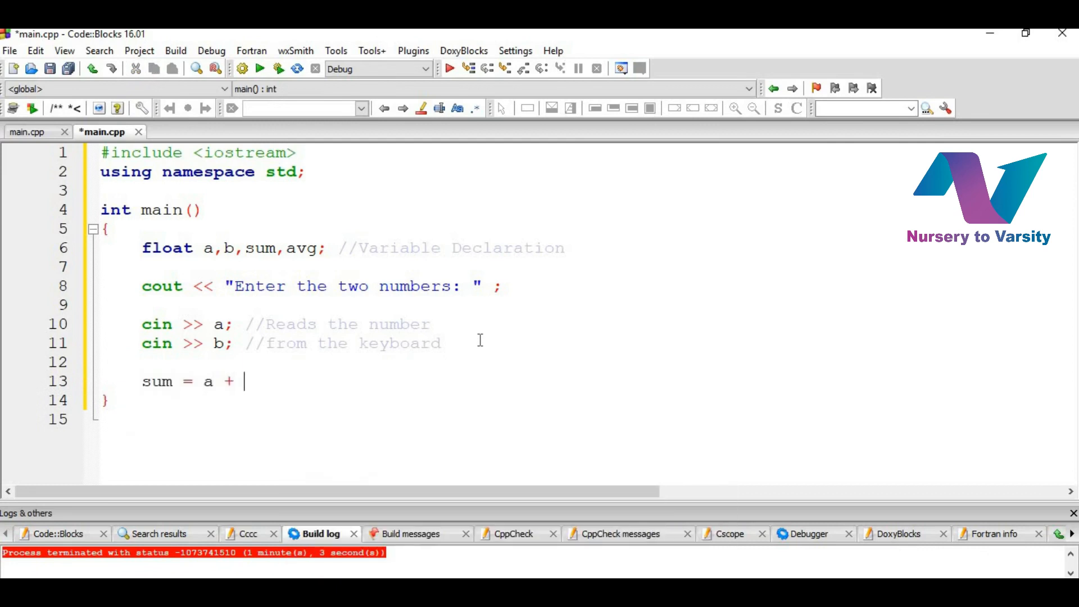
type("b;")
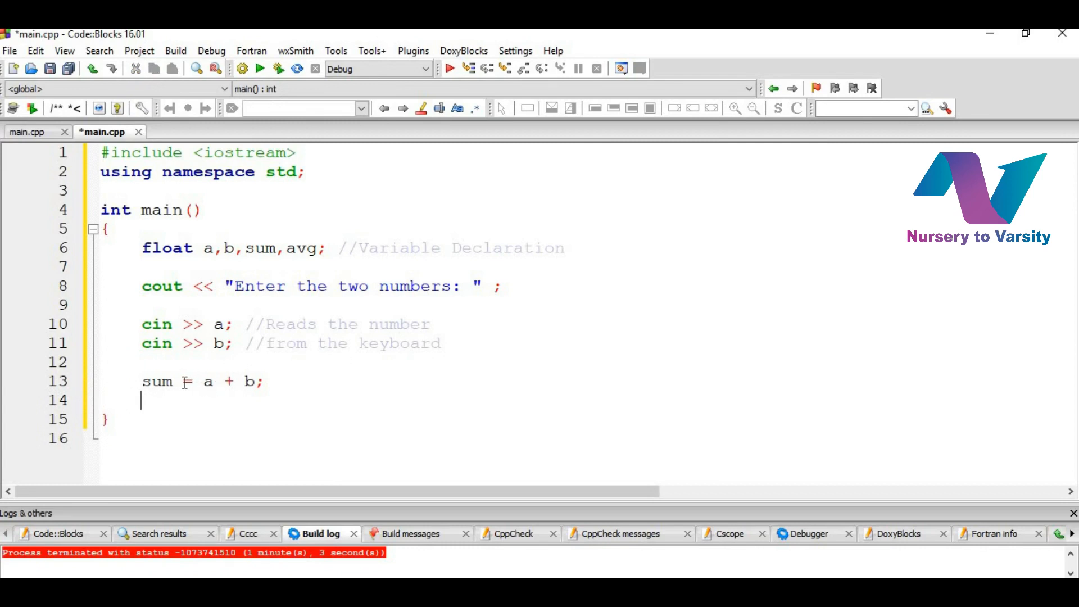
double_click(208, 380)
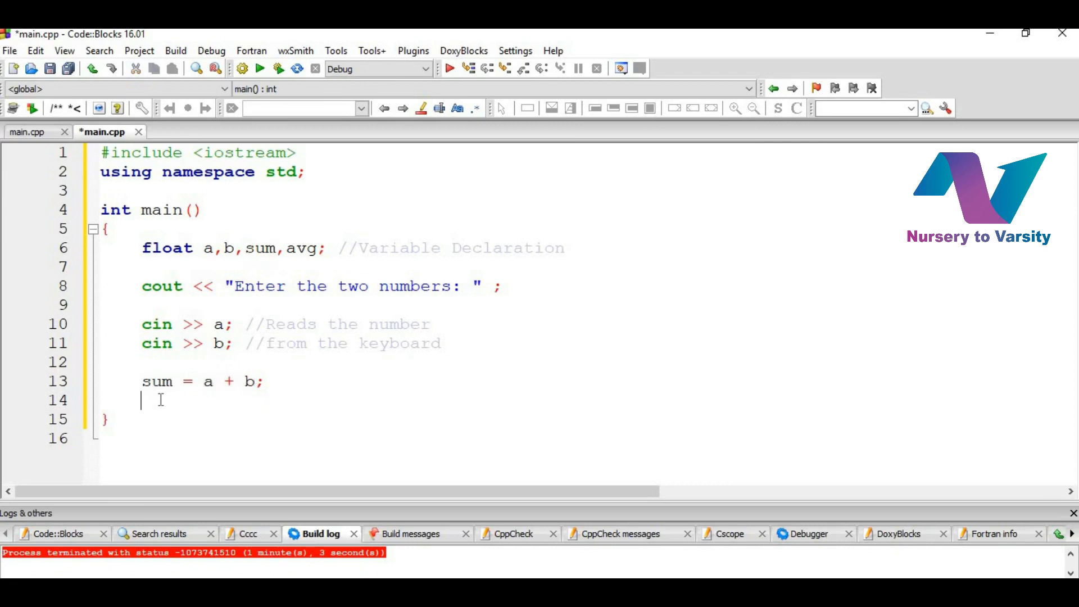
type("avg")
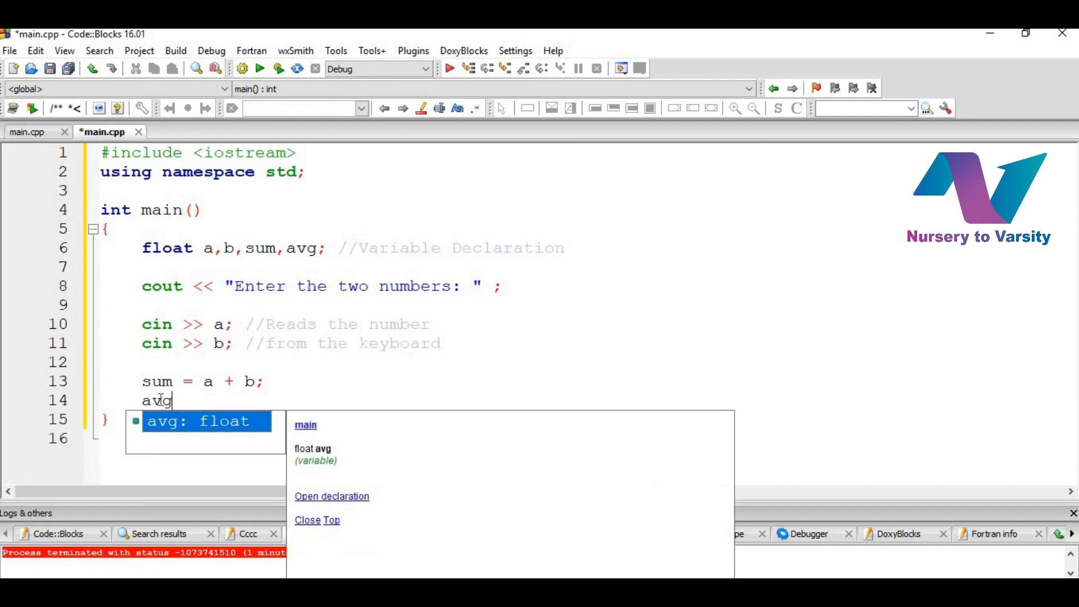
type("= sum")
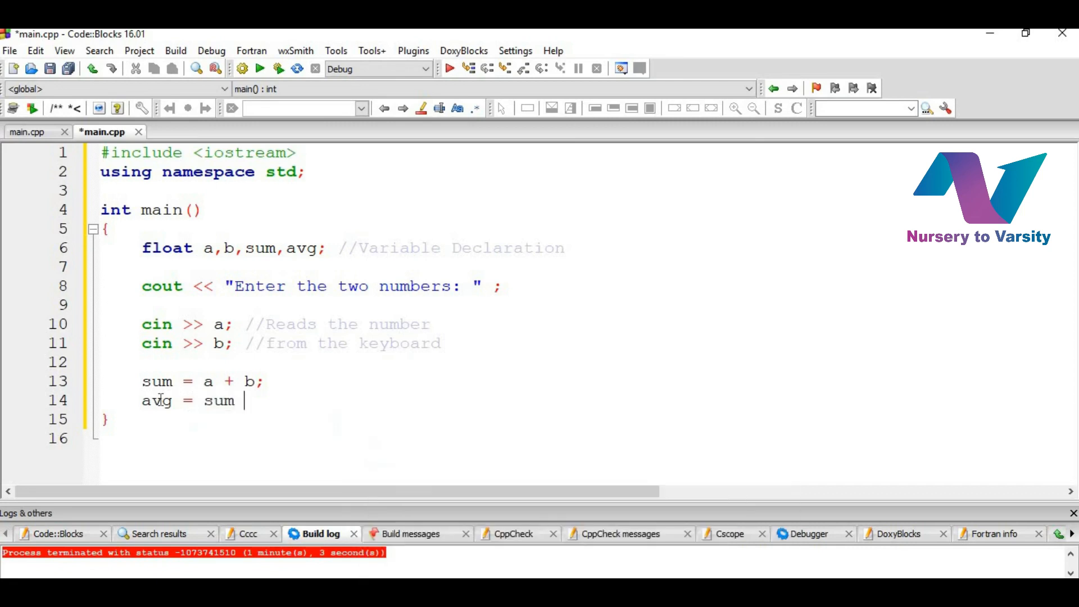
type("/ 2;")
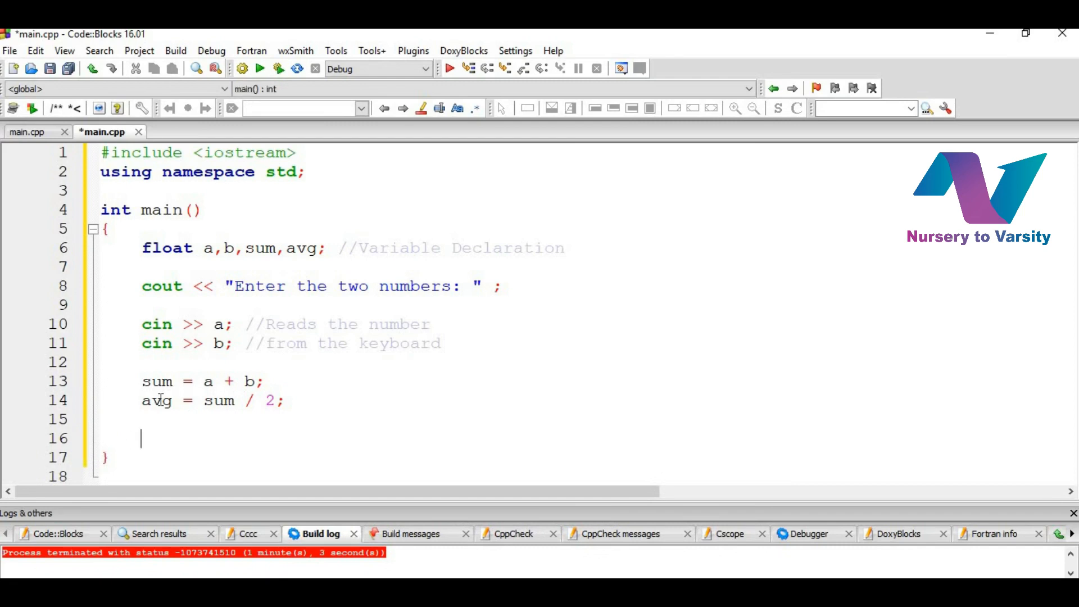
Print "Sum = " followed by sum and a newline with cout
type("cout")
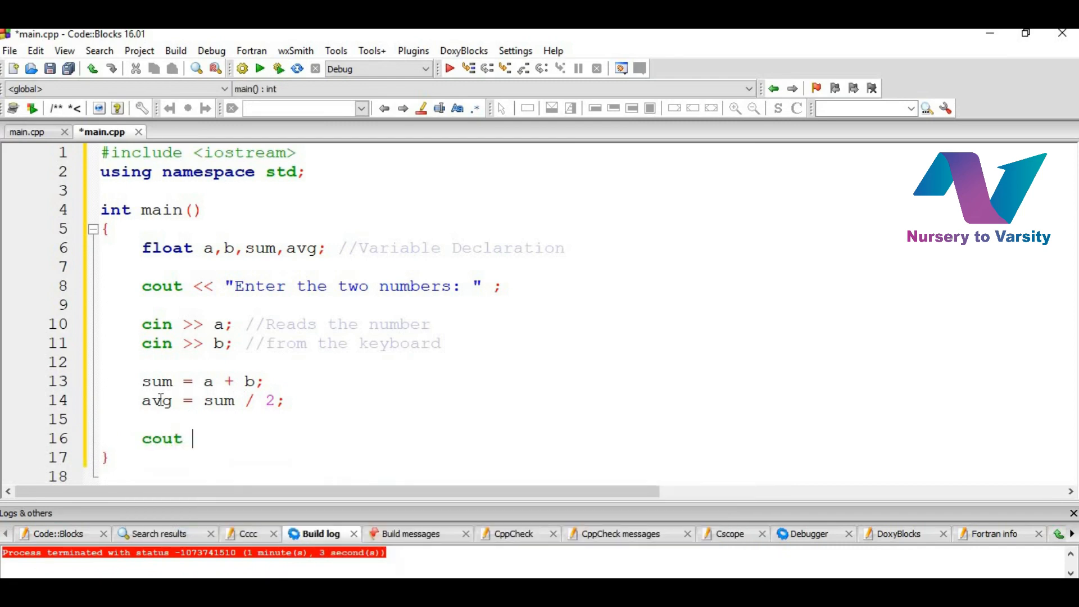
type("<< \"S\"")
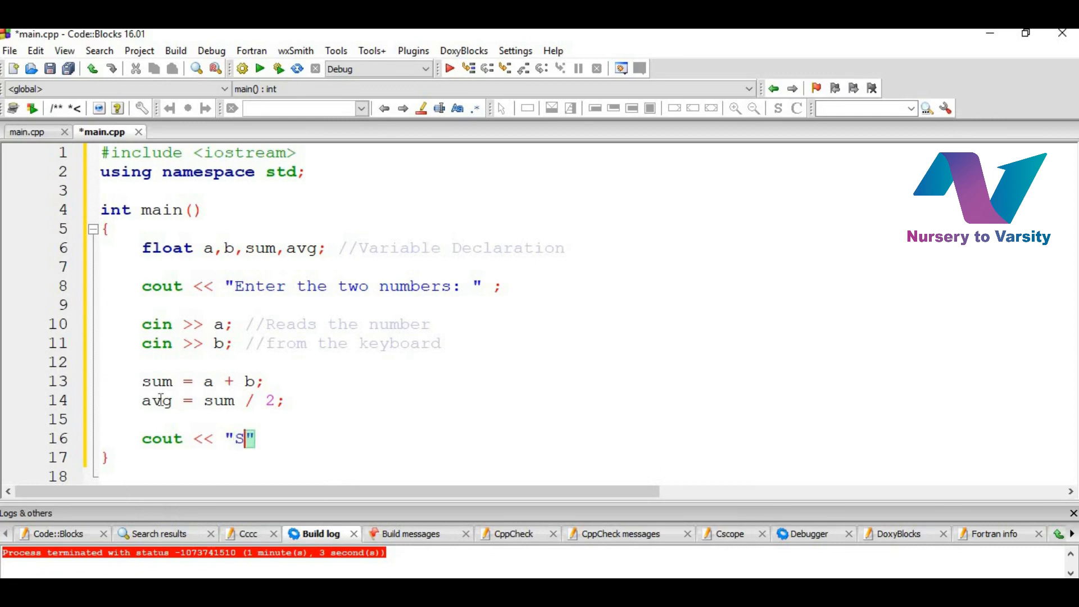
type("um =")
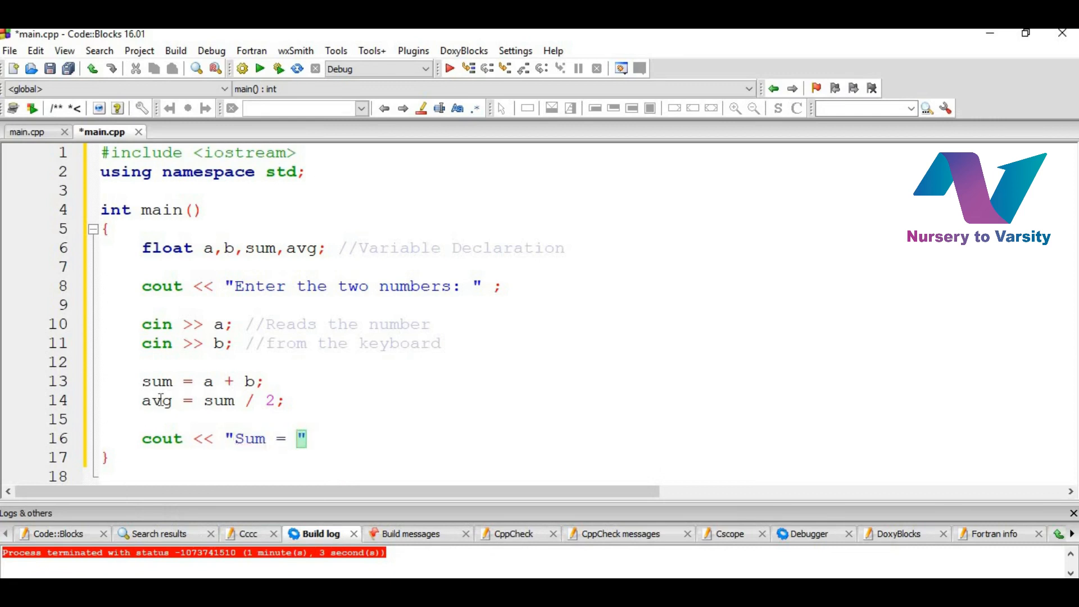
type("<<")
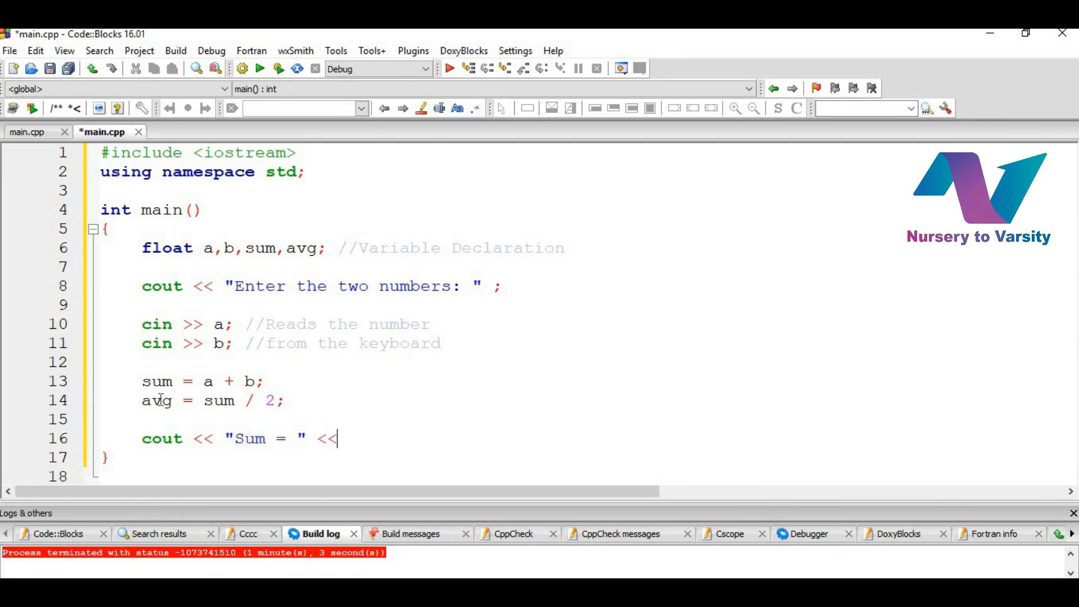
type("sum")
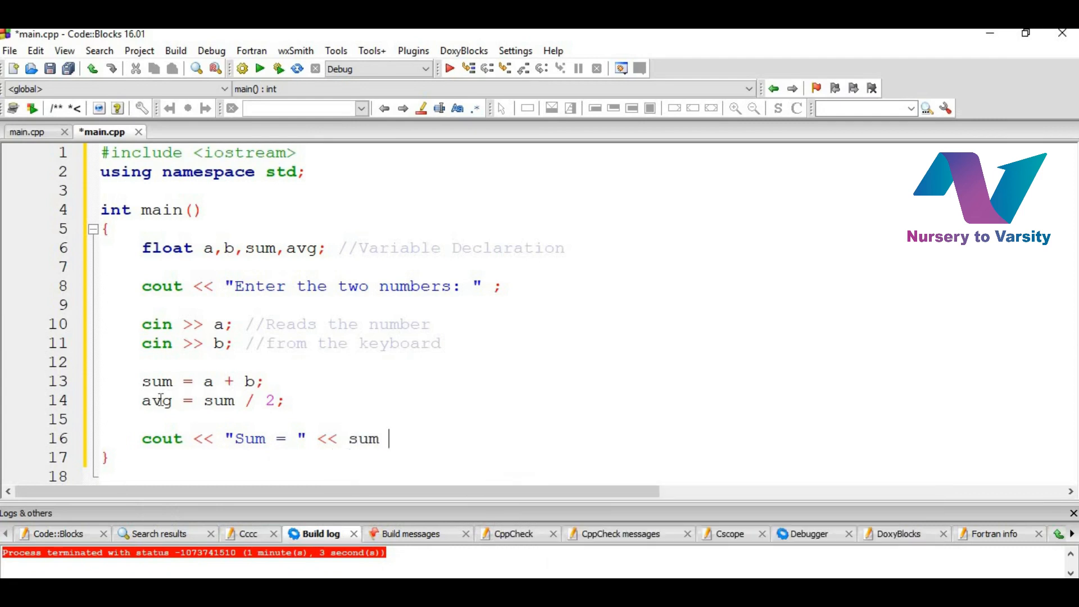
type("<< \"\"")
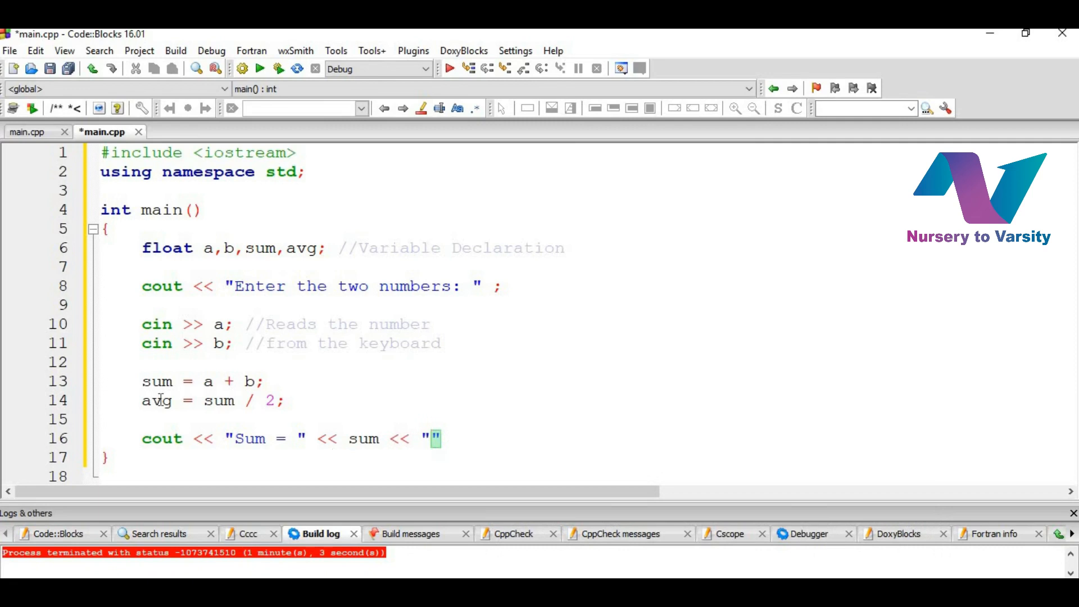
type("\\")
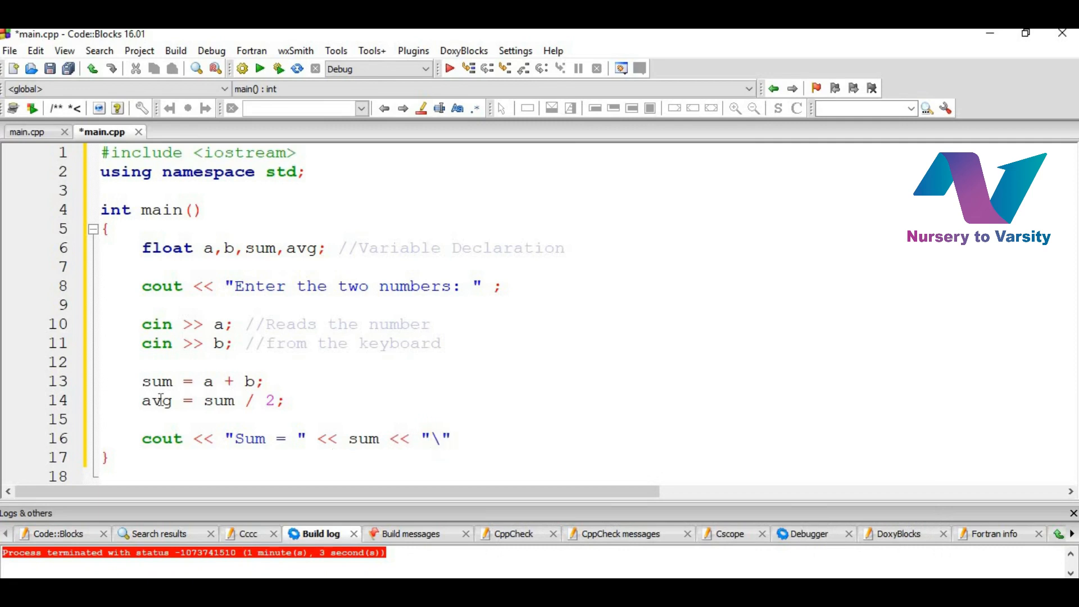
type("n\";")
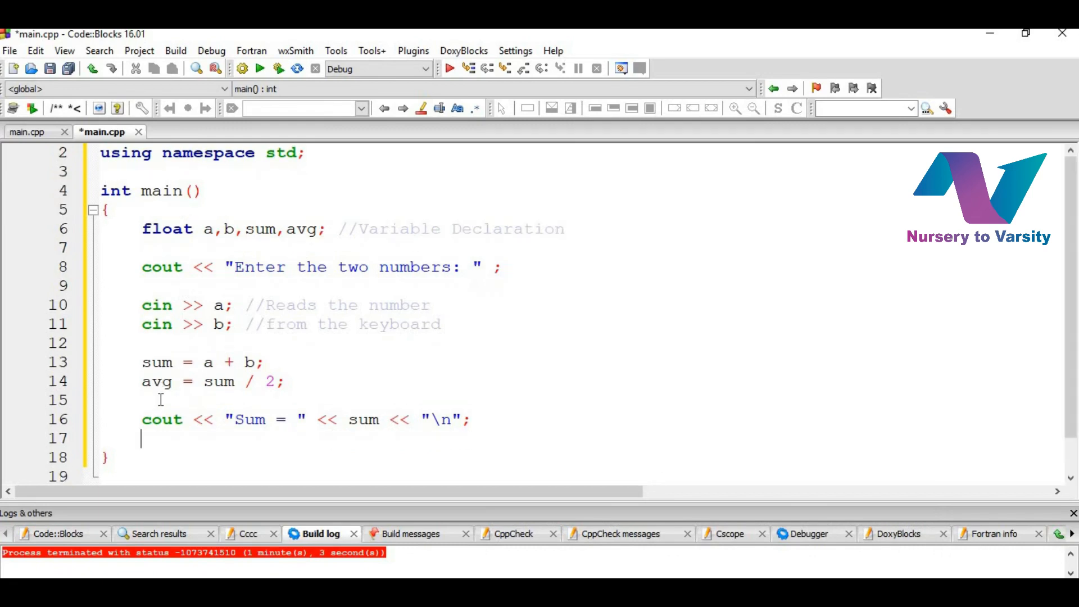
Print "Average = " followed by avg and a newline with a second cout
type("cout")
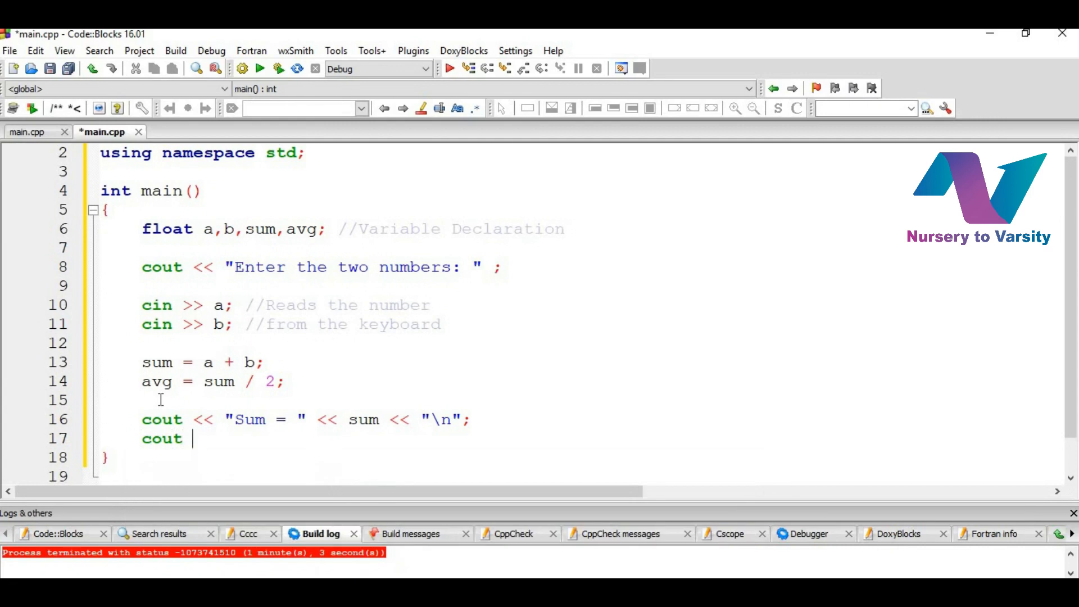
type("<< \"A\"")
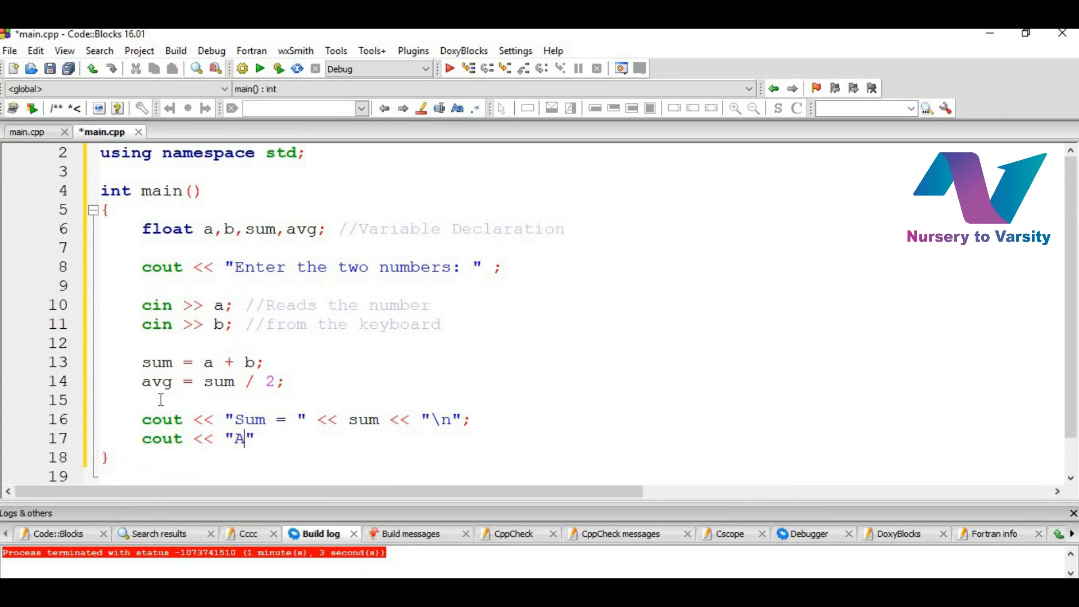
type("verage =")
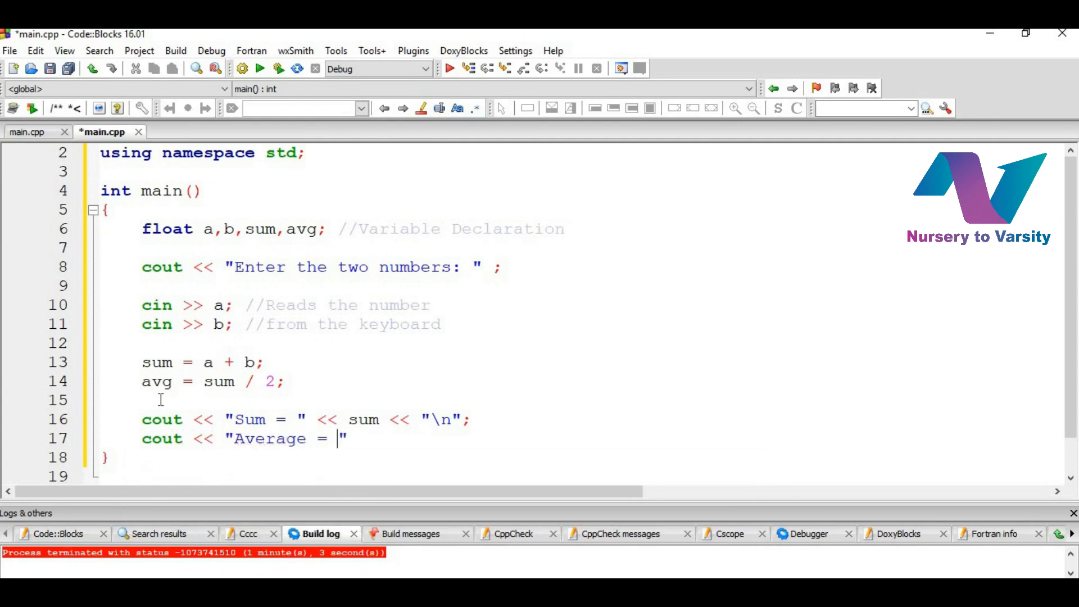
type("<<")
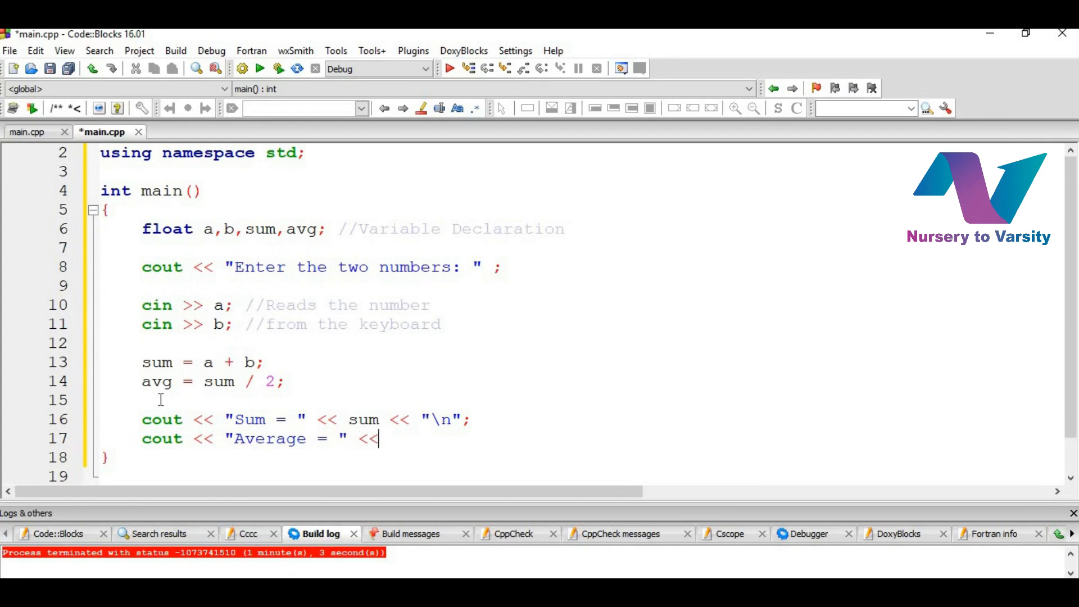
type("avg")
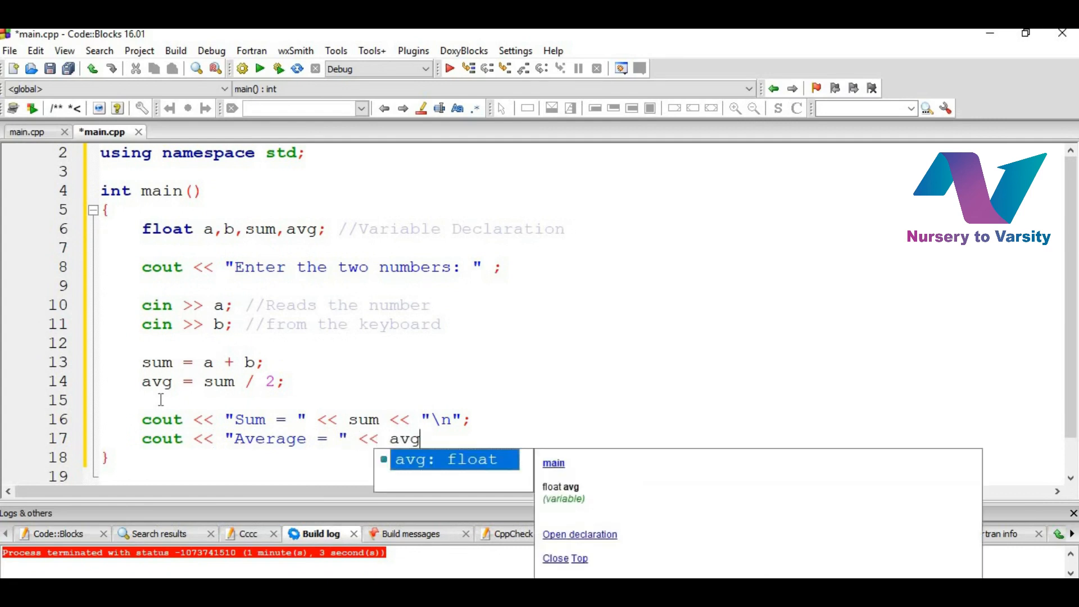
type("<<")
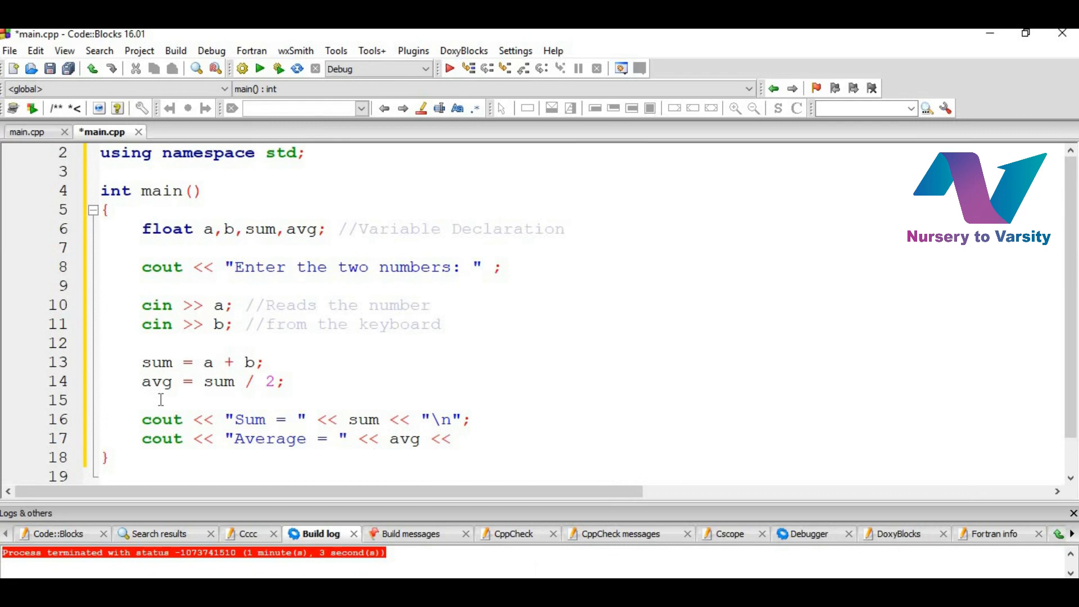
type("\"\"")
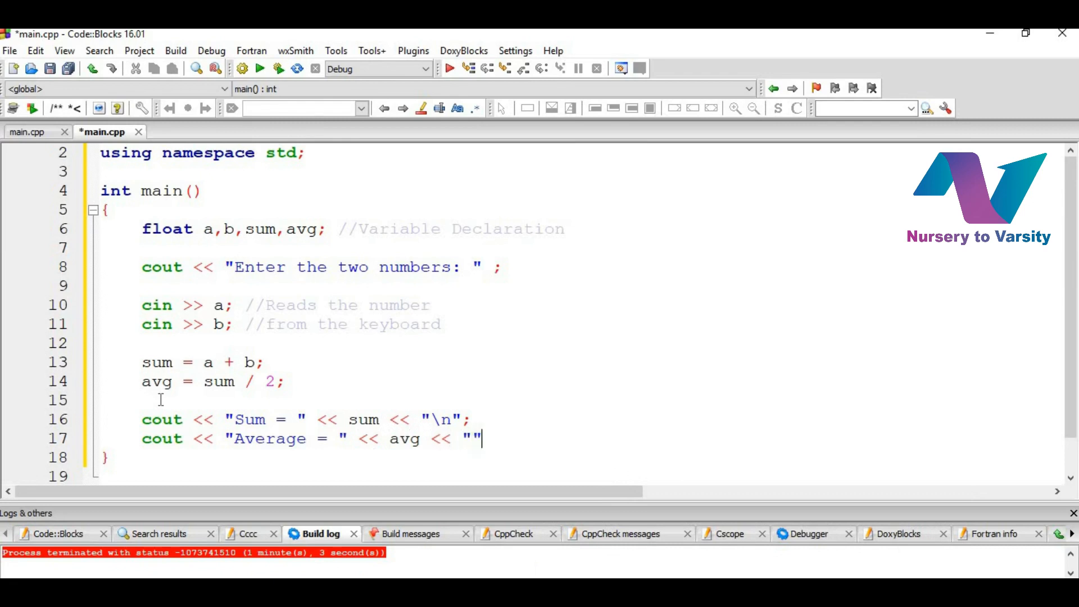
type("\\n")
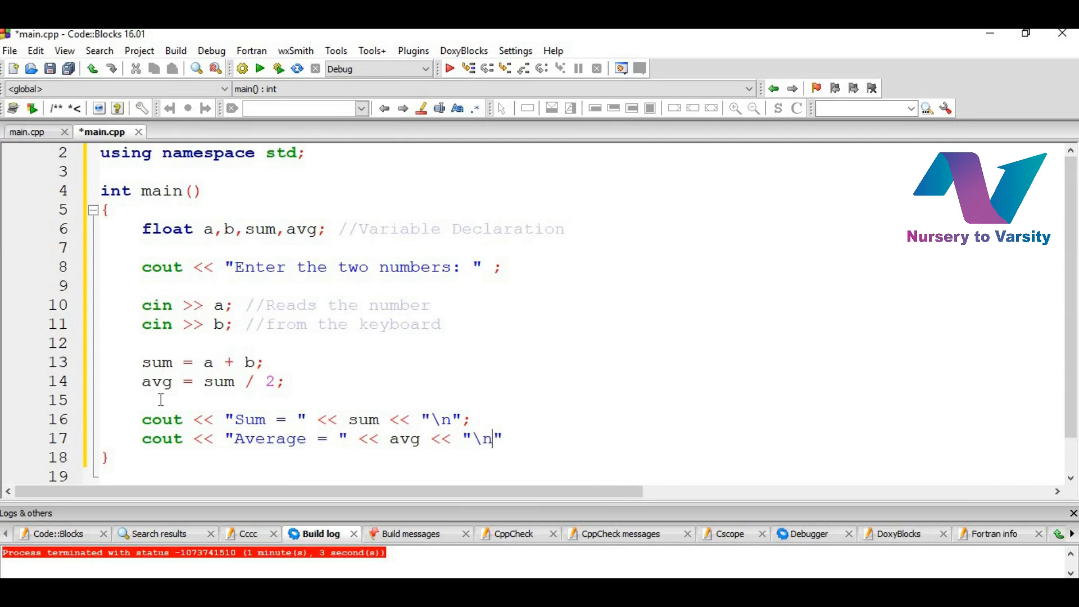
type(";")
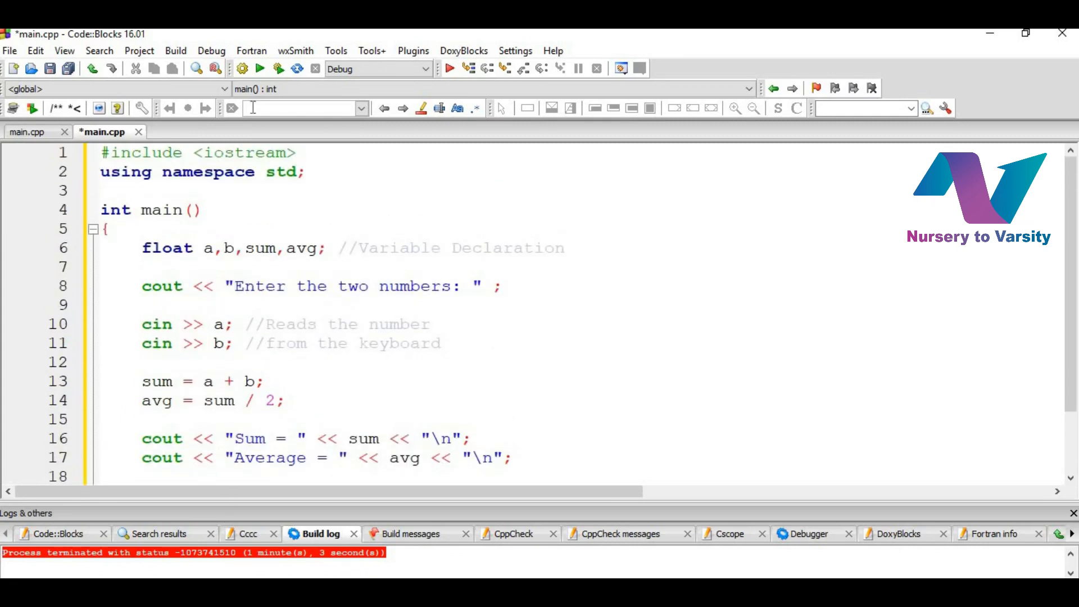
Build and run the program with inputs 10 20, confirming Sum = 30 and Average = 15
left_click(243, 69)
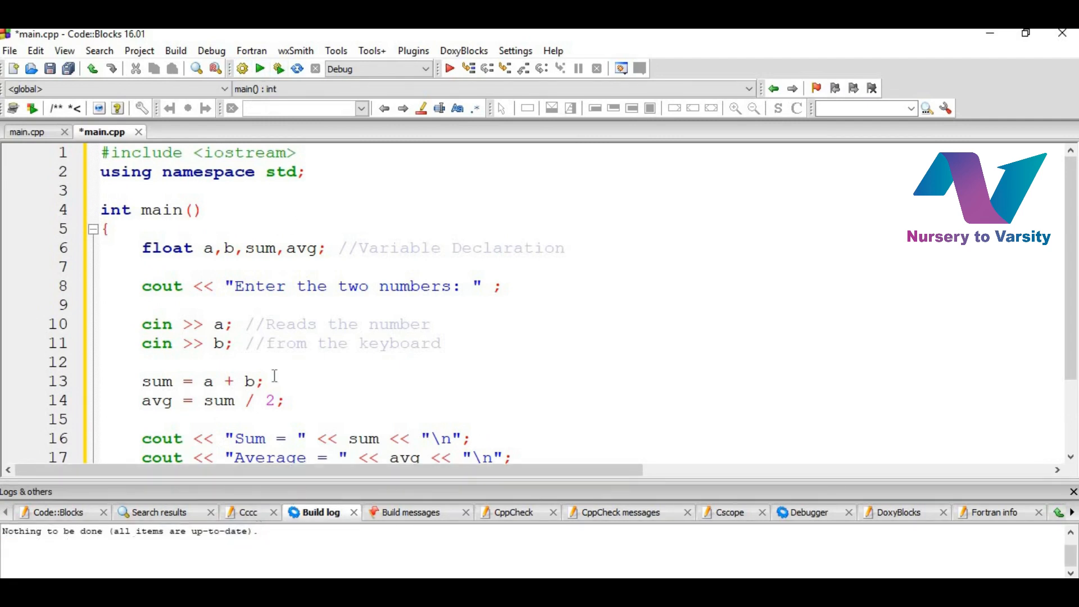
left_click(260, 68)
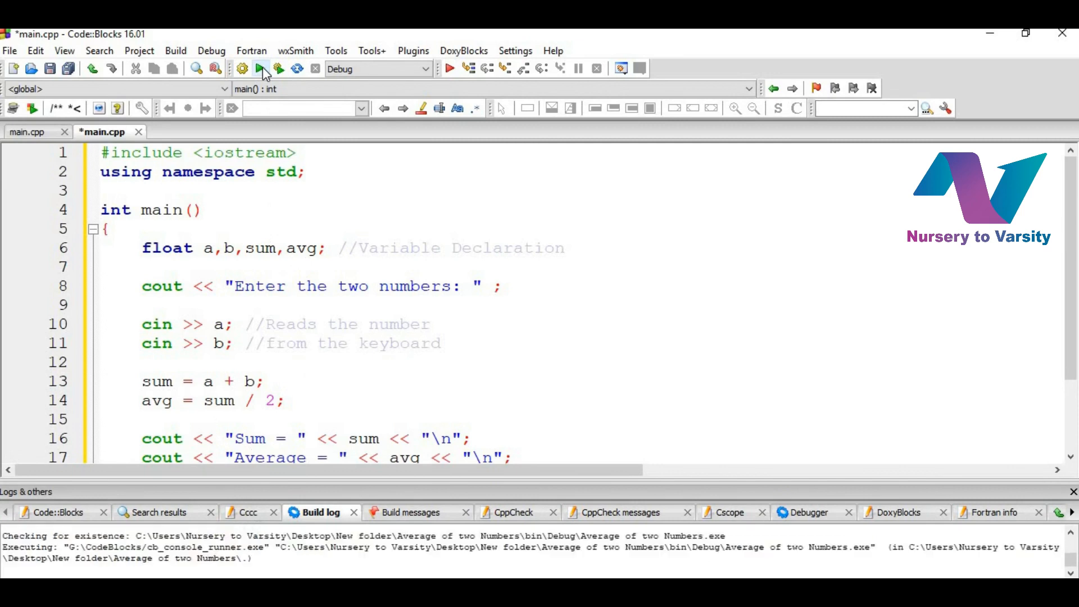
left_click(278, 68)
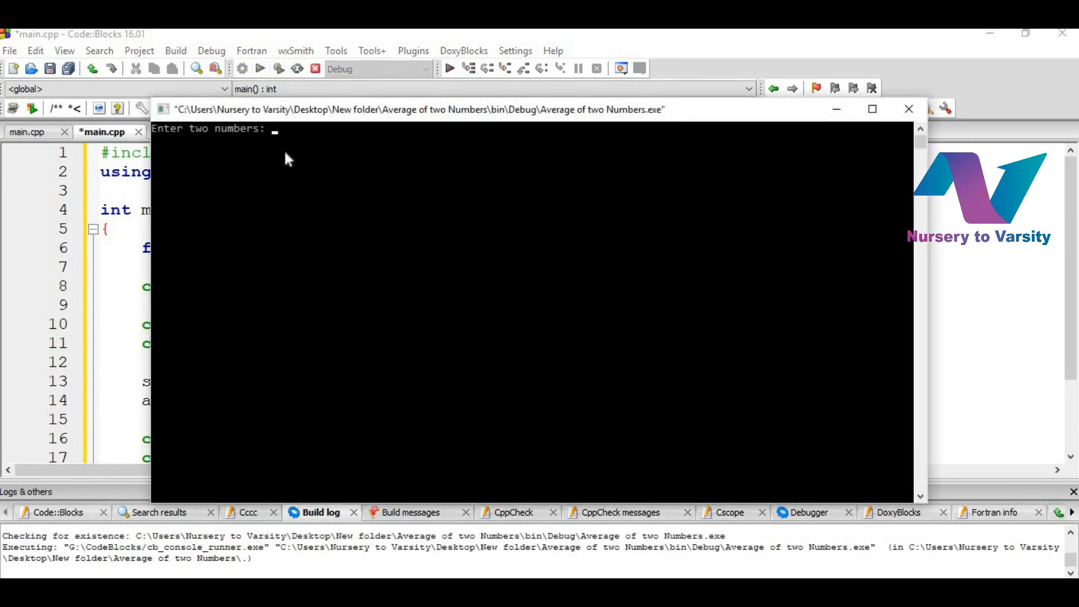
type("10 20")
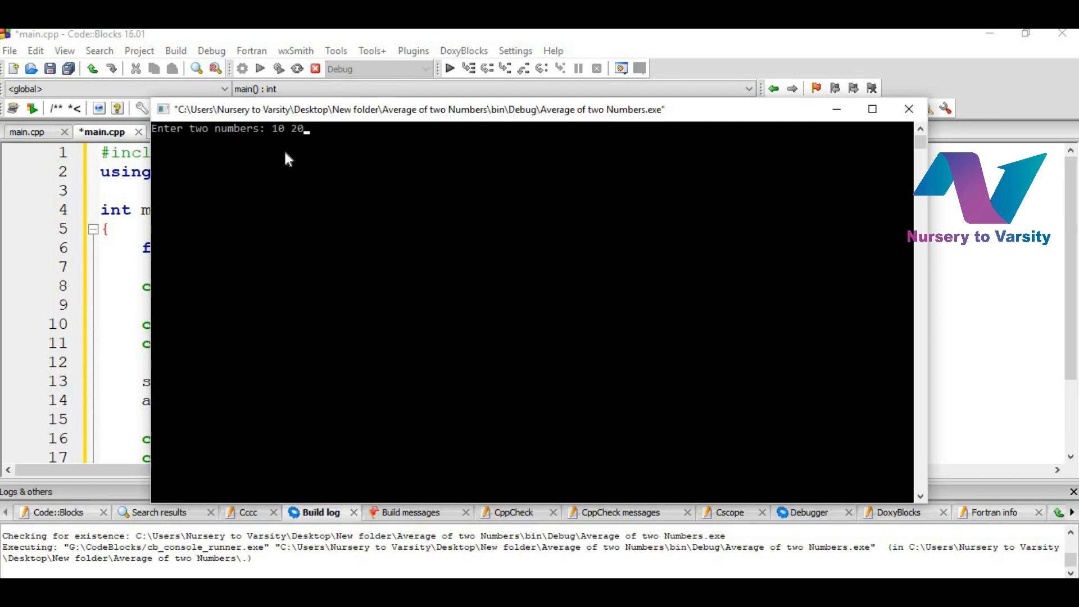
key("enter")
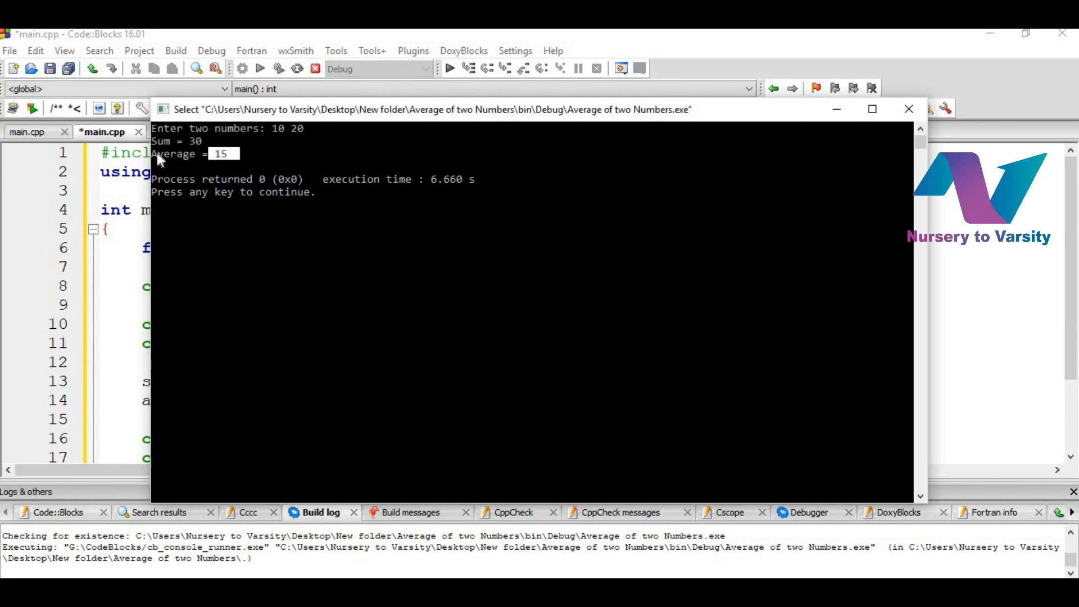
mouse_move(908, 109)
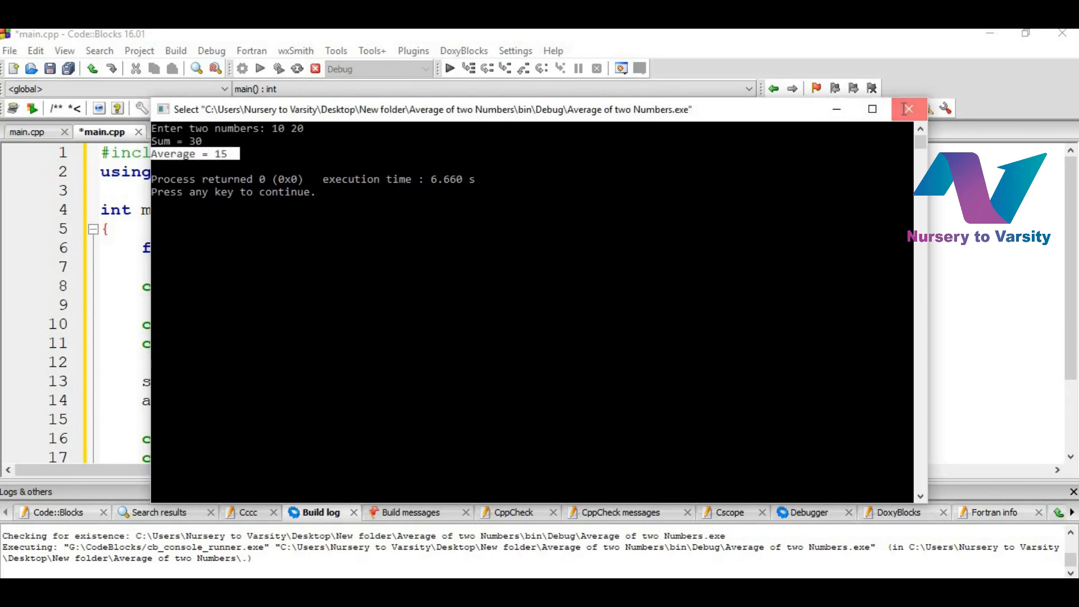
left_click(908, 109)
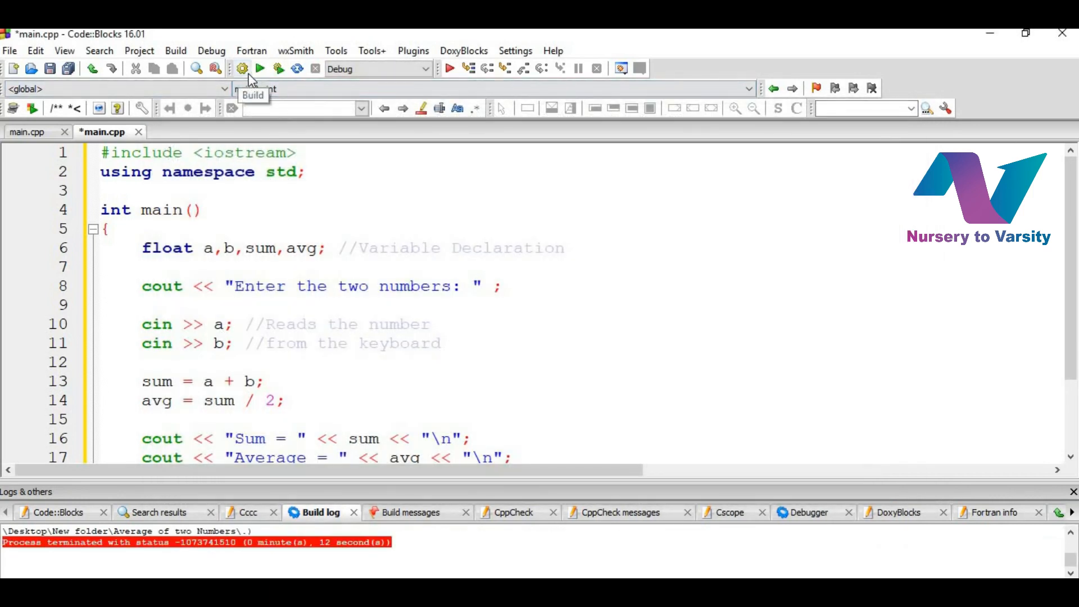
mouse_move(260, 68)
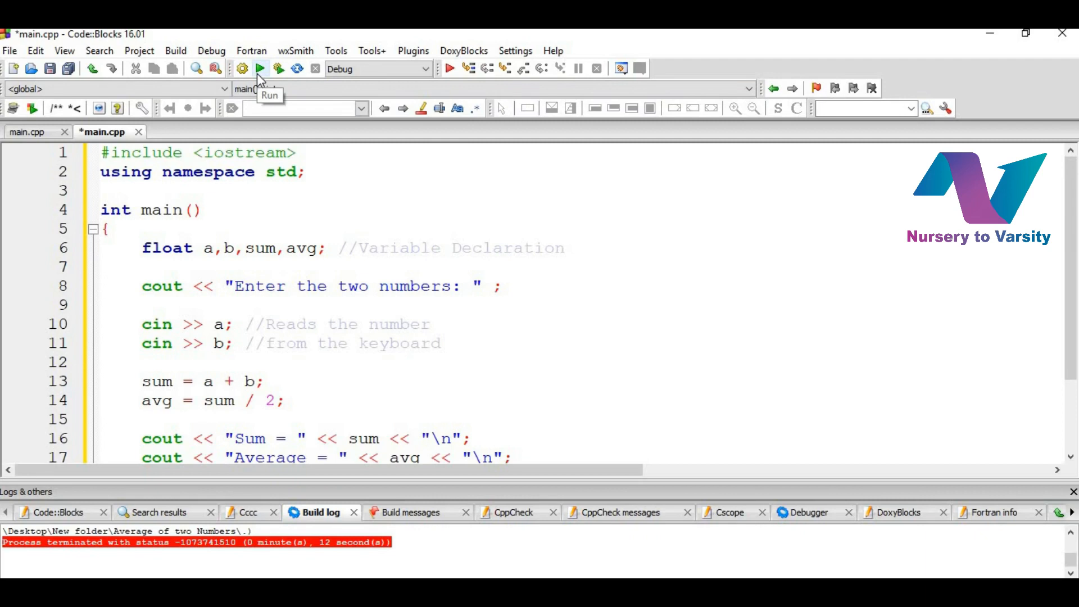
Run the program again with decimal inputs 6.25 and 7.25
left_click(259, 69)
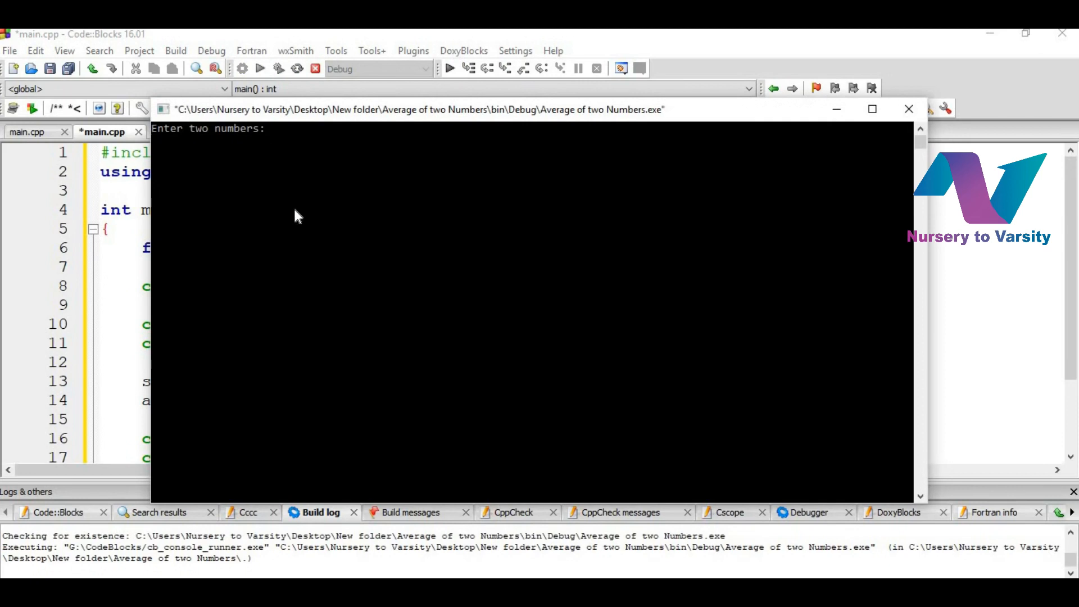
type("6.25")
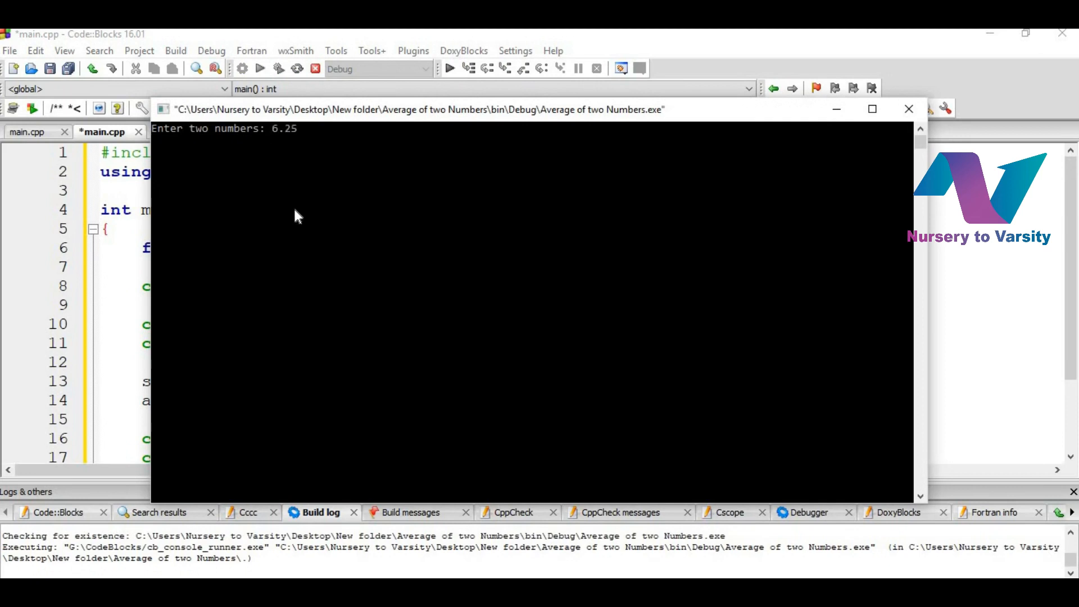
type("7.25")
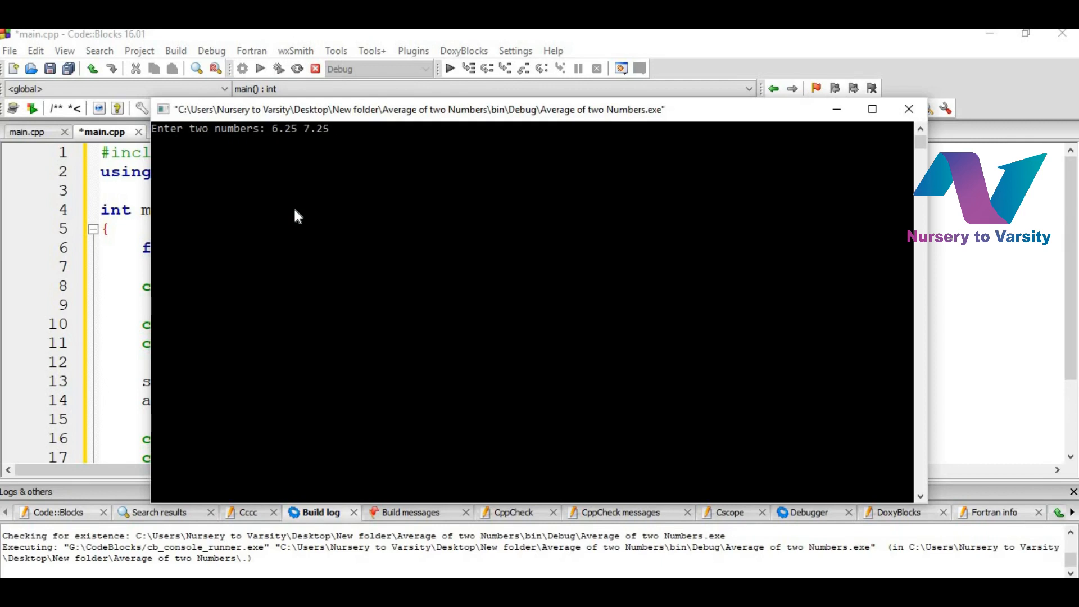
key("enter")
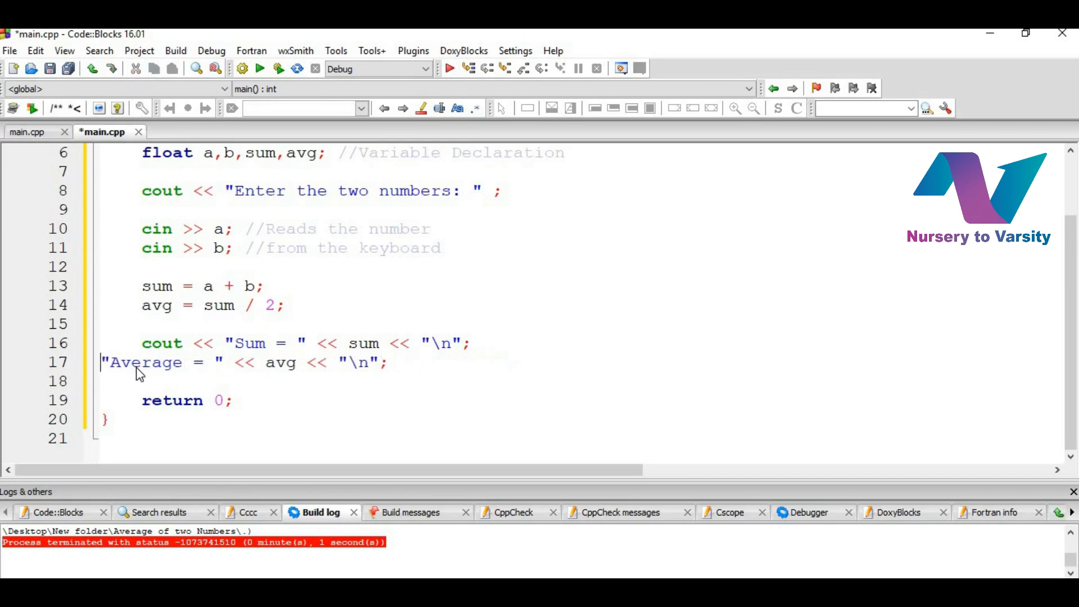
Chain the Average output onto the Sum cout and rerun with 10 20
key("Backspace")
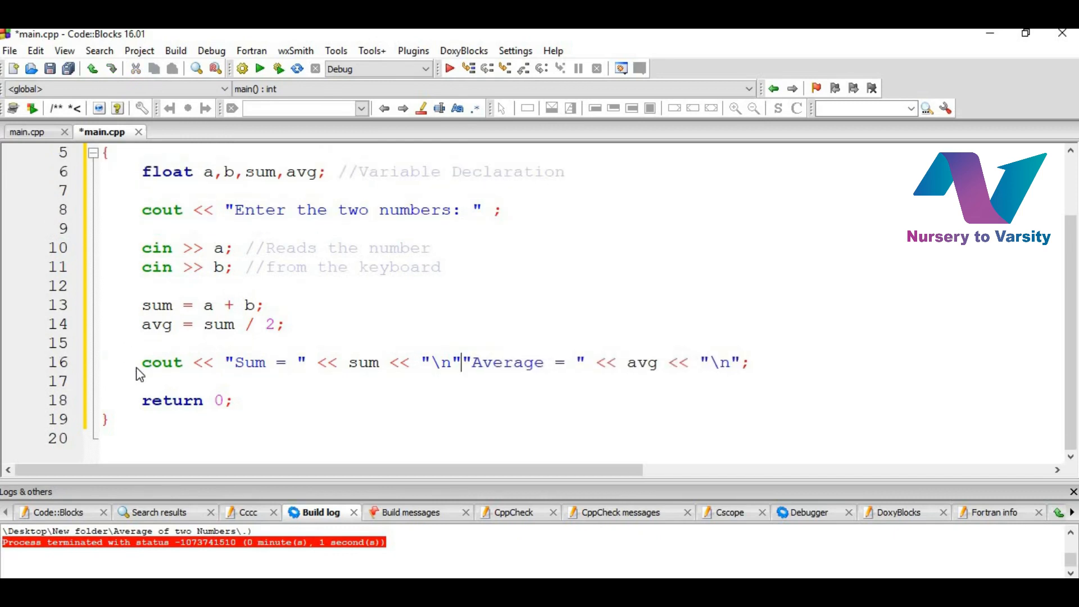
type("<<")
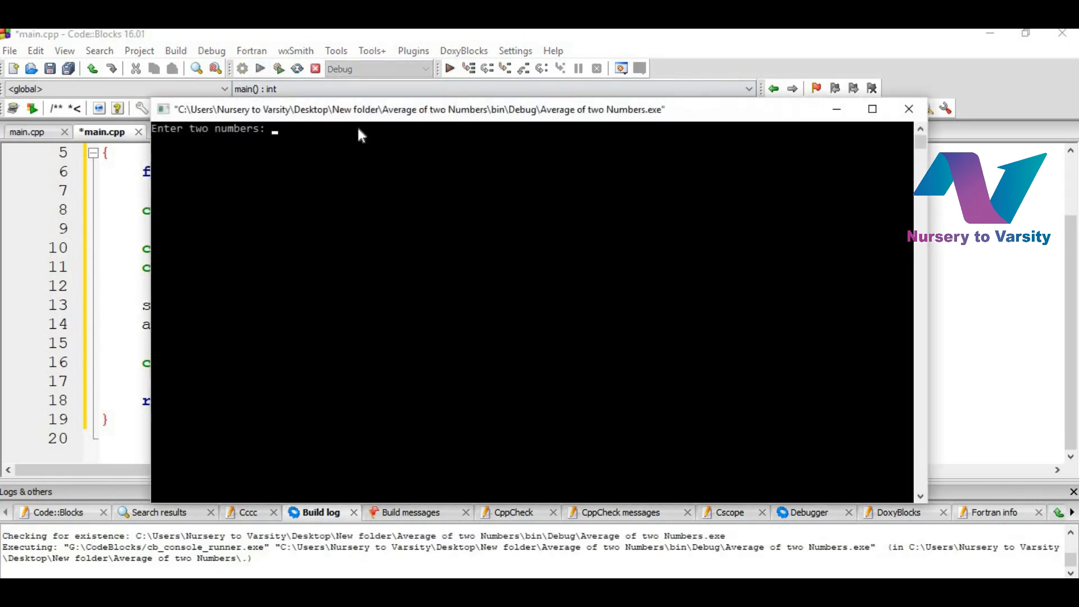
type("10 20")
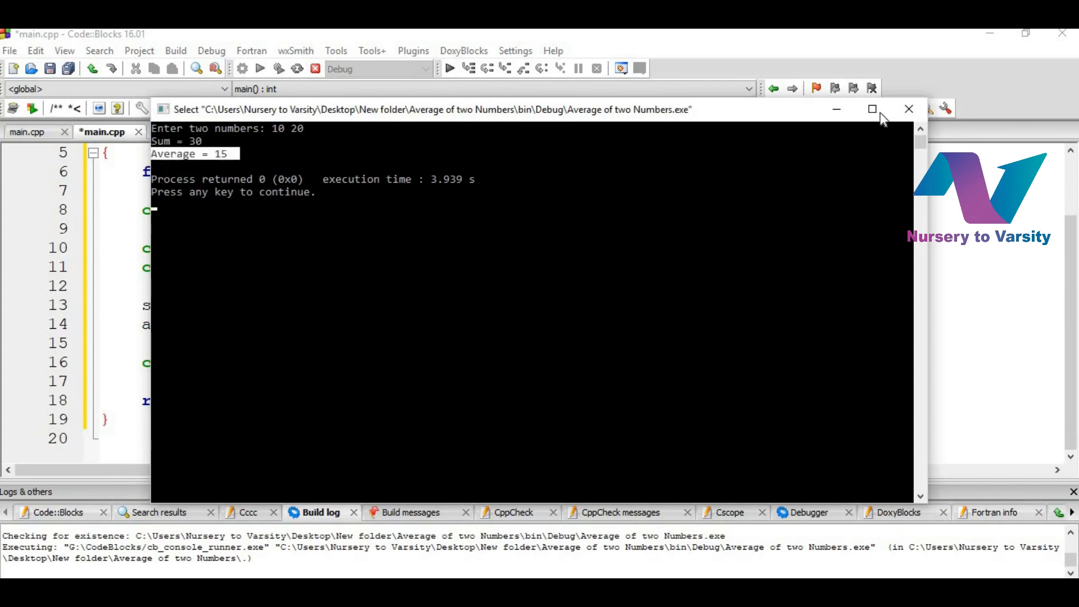
left_click(908, 109)
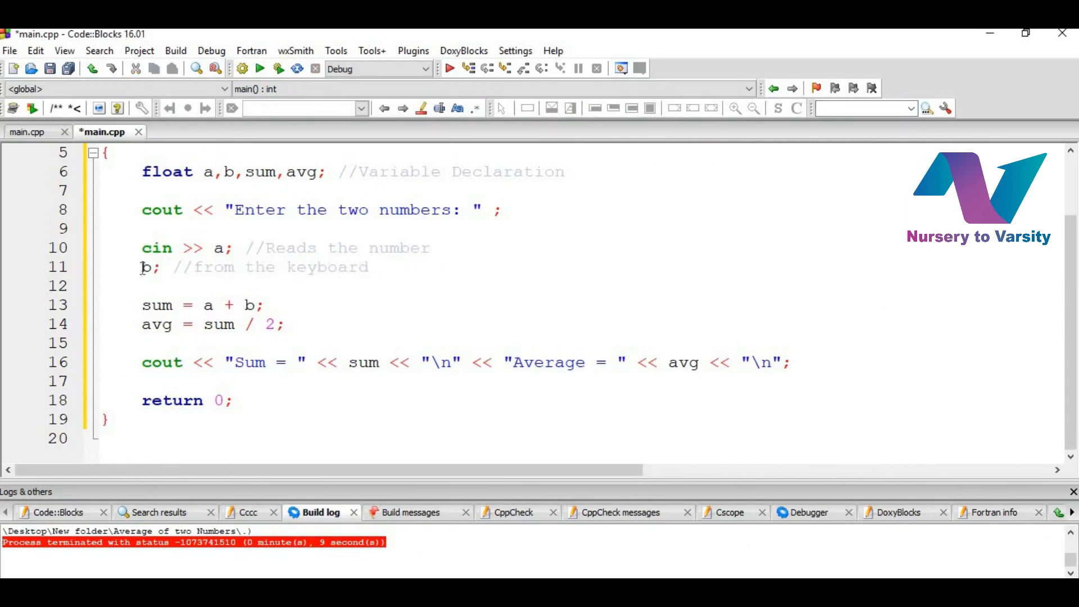
Read both numbers with one chained cin >> a >> b and run the program to test it
type("cin >>")
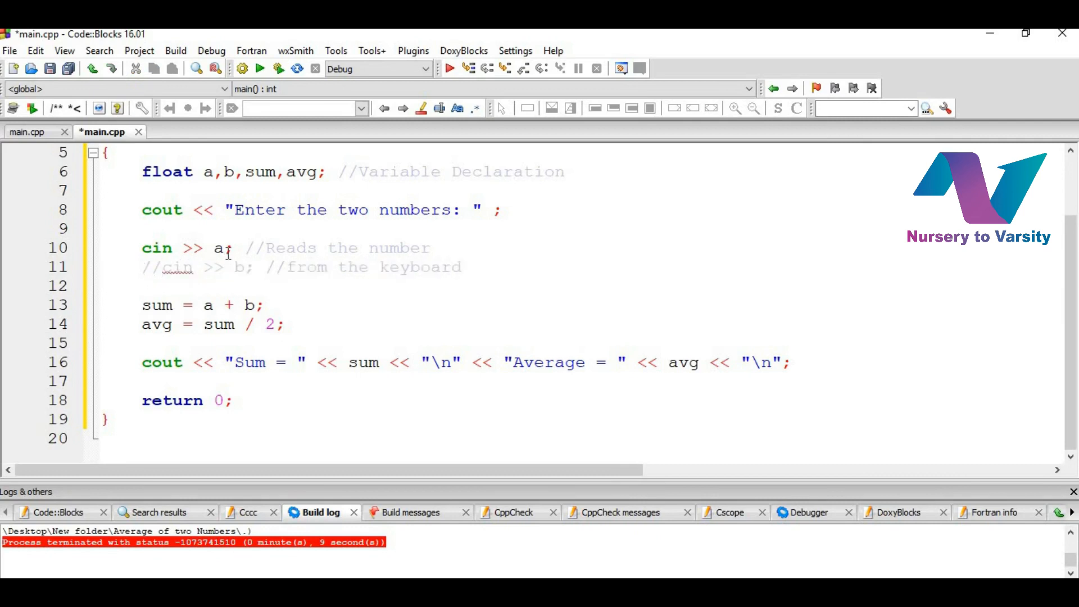
type(">")
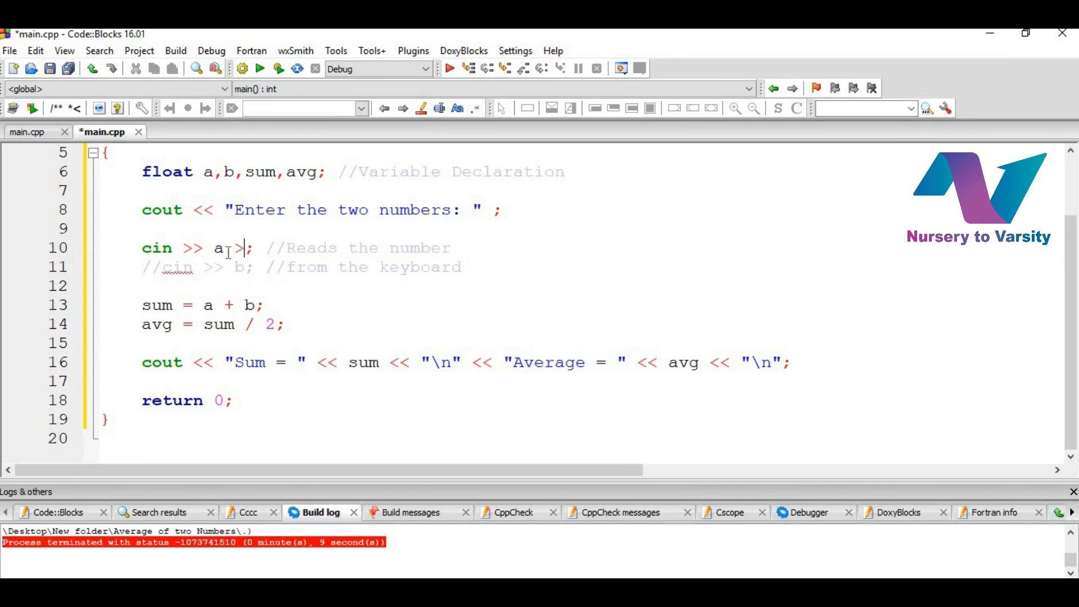
type(">> b")
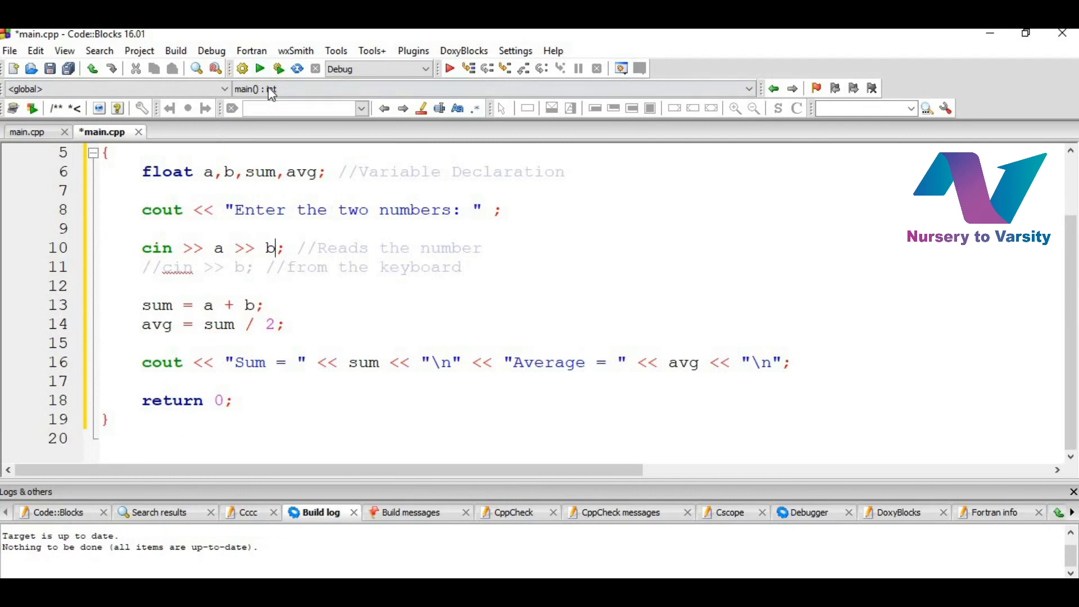
left_click(259, 69)
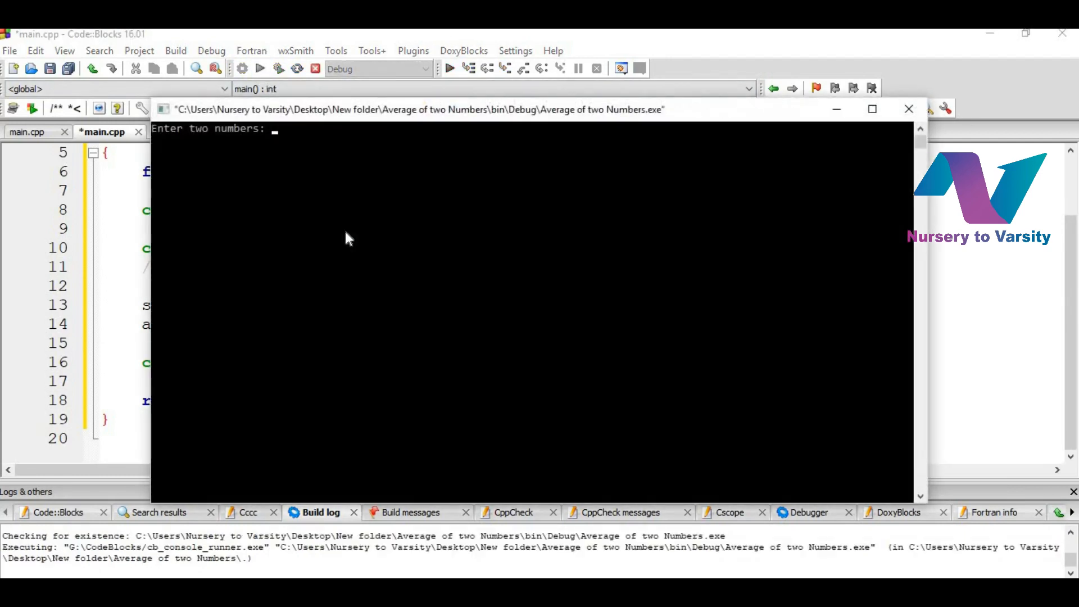
type("6.")
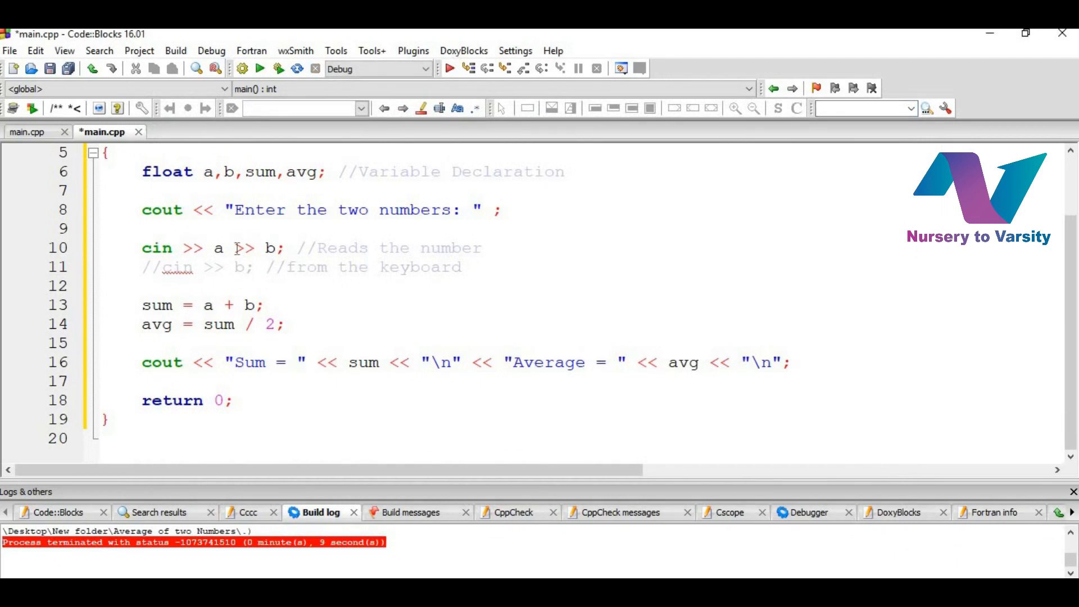
Add the '//Reads the number' comment, change the input to 'cin >> b >> a;', rebuild and run with 20
double_click(218, 247)
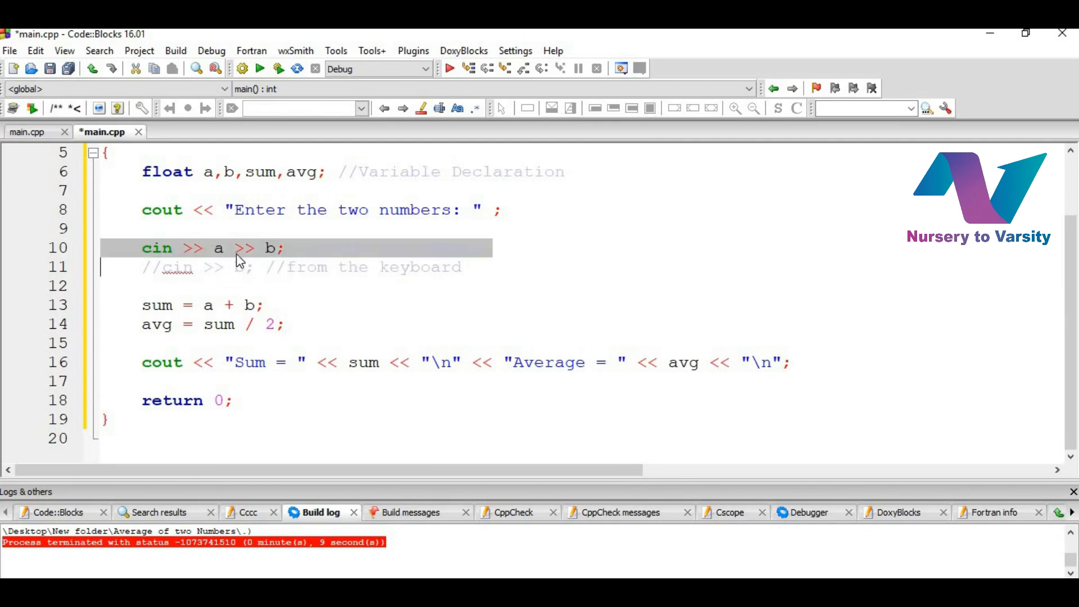
type("//Reads the number")
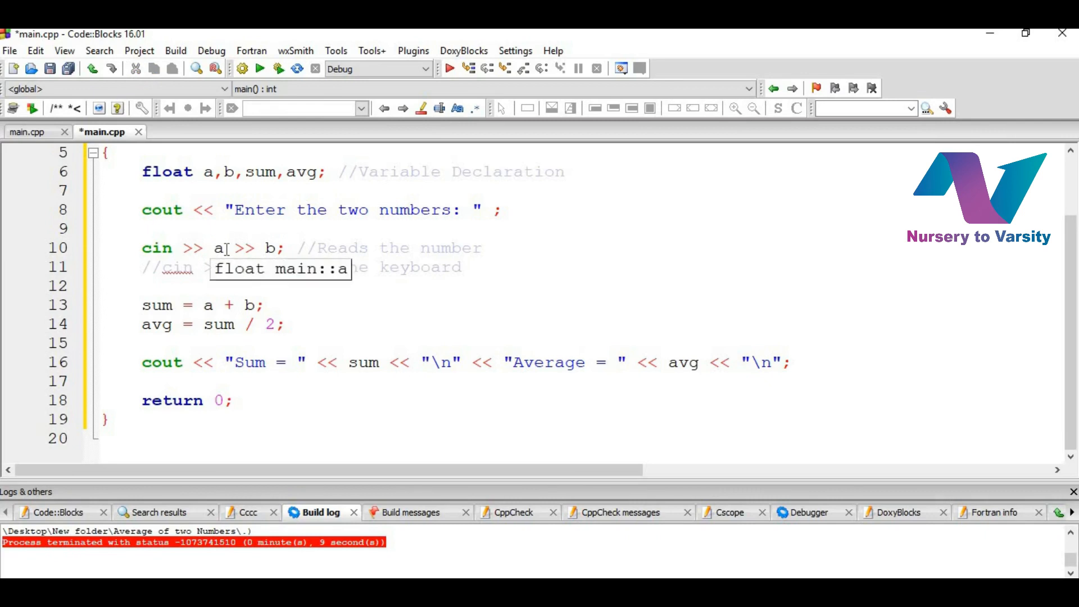
type("b")
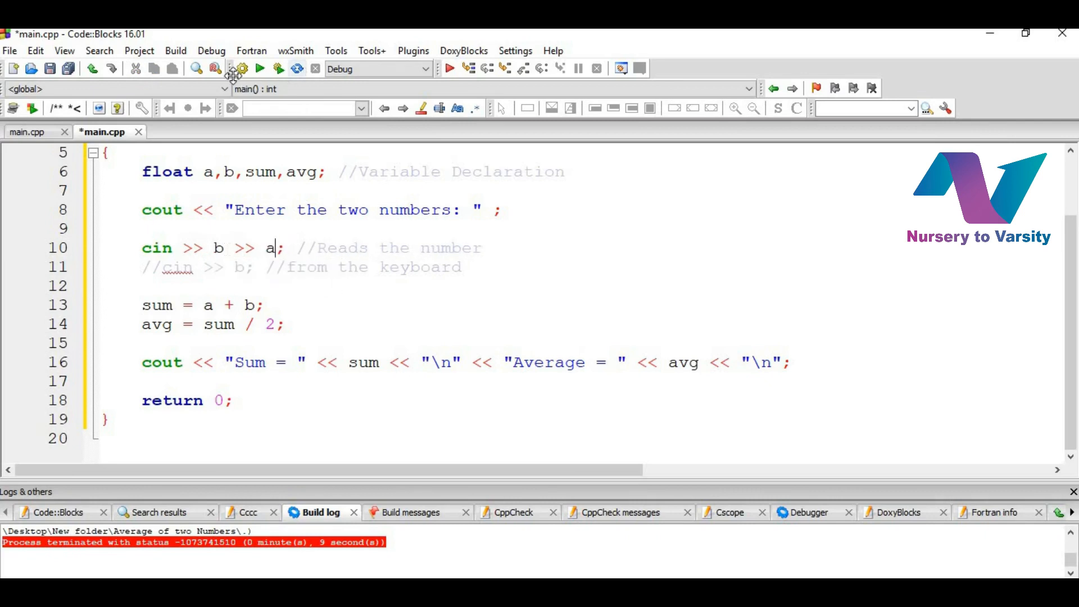
left_click(242, 69)
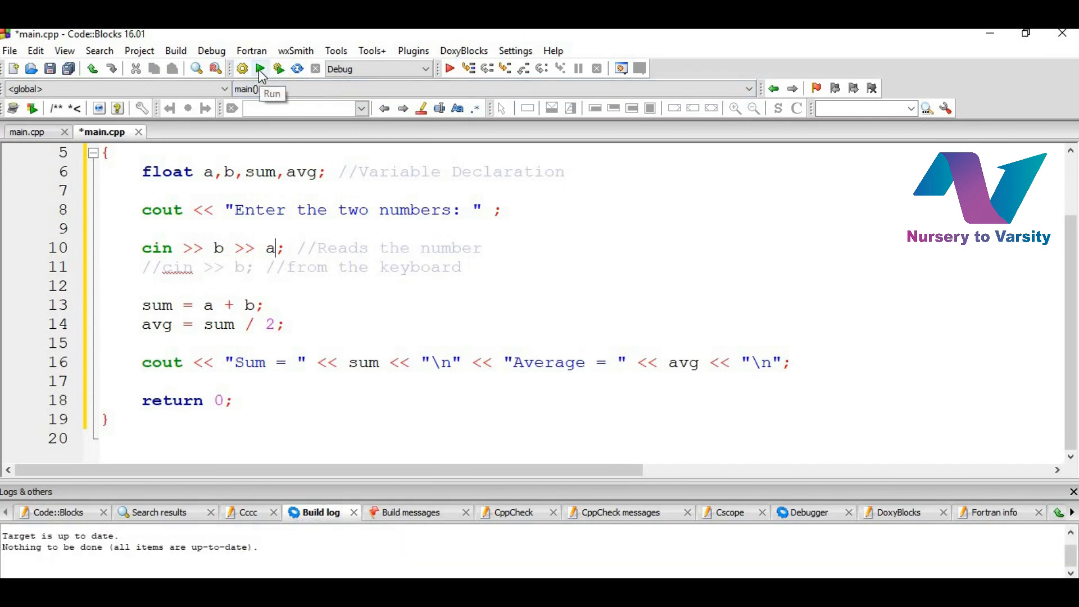
left_click(259, 68)
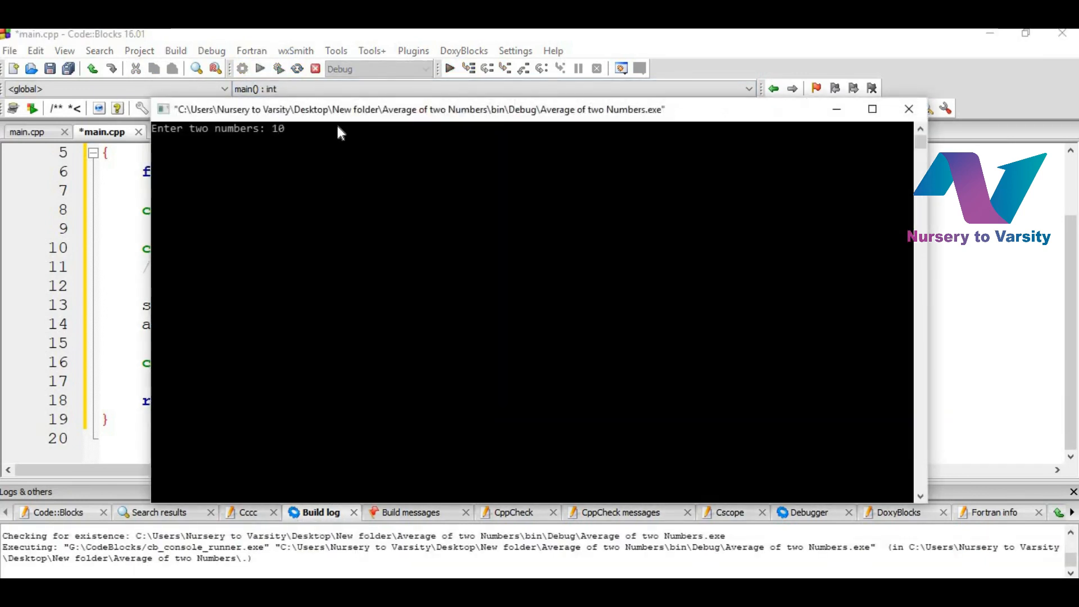
type("20")
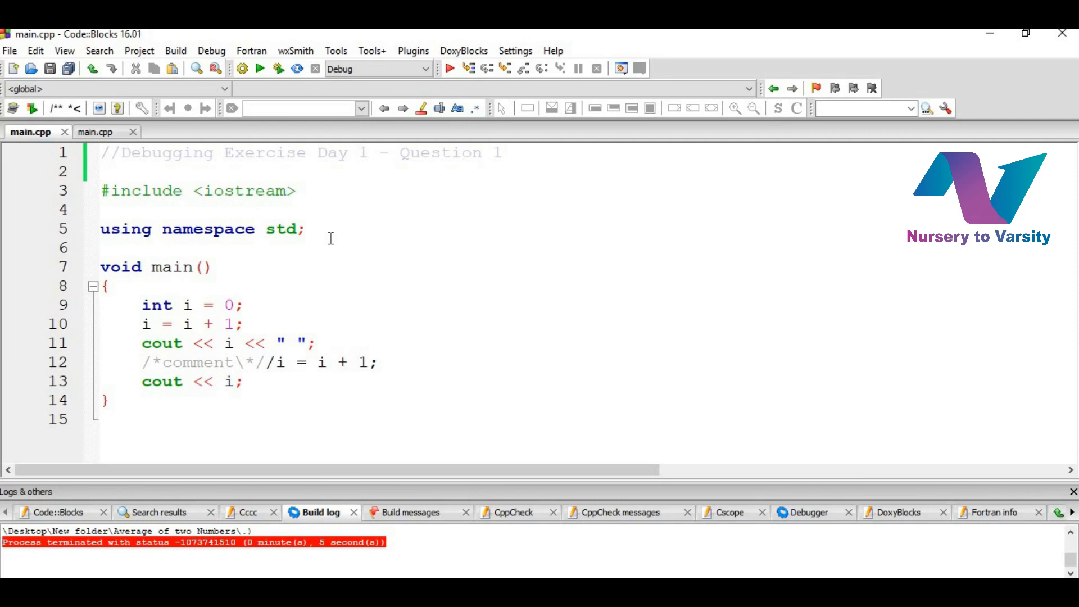
mouse_move(416, 254)
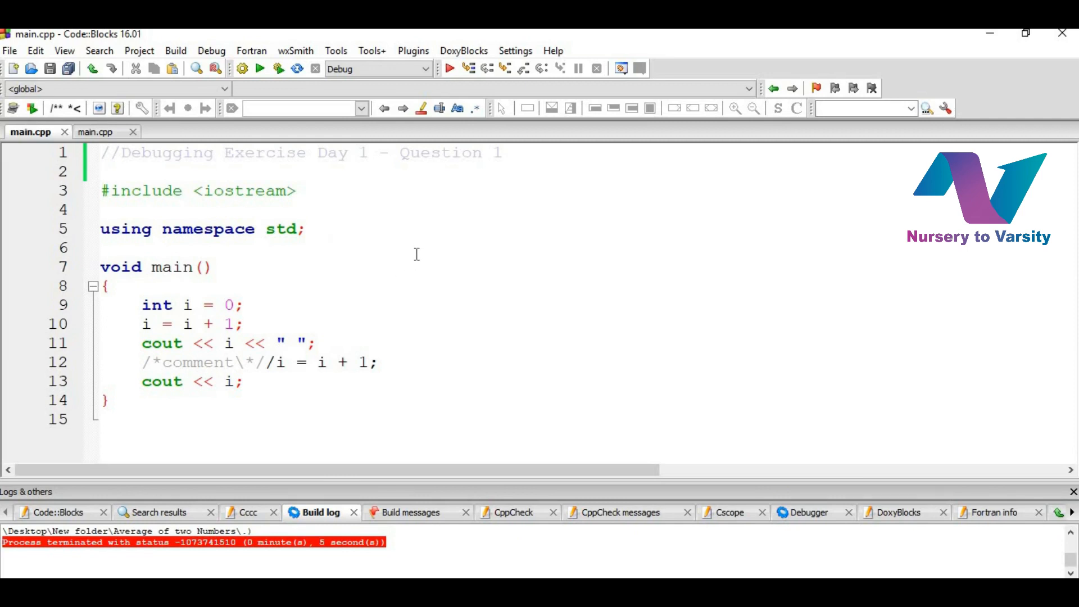
mouse_move(459, 416)
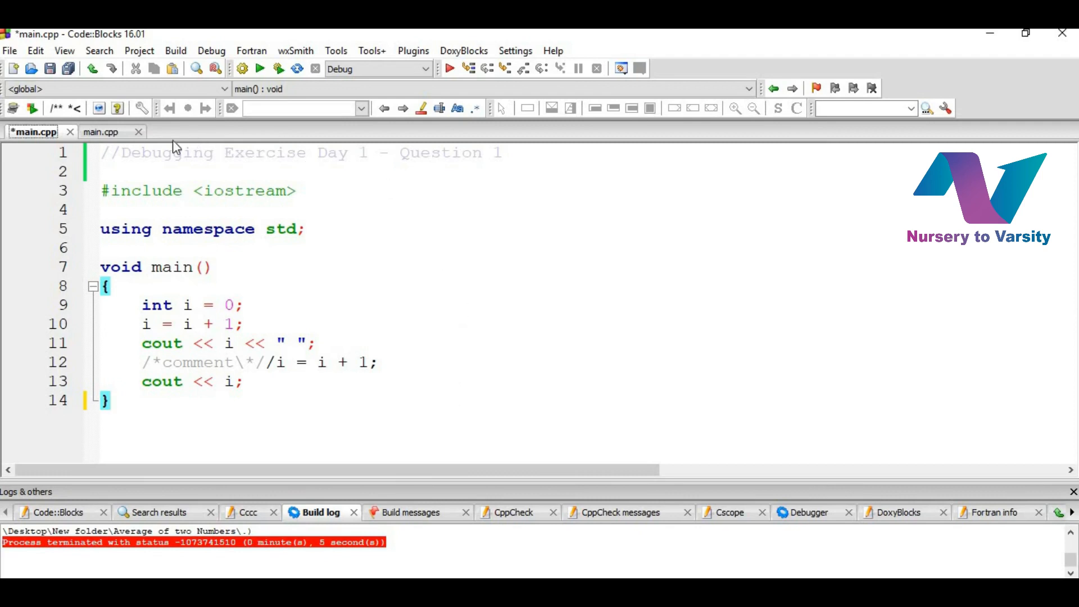
mouse_move(100, 131)
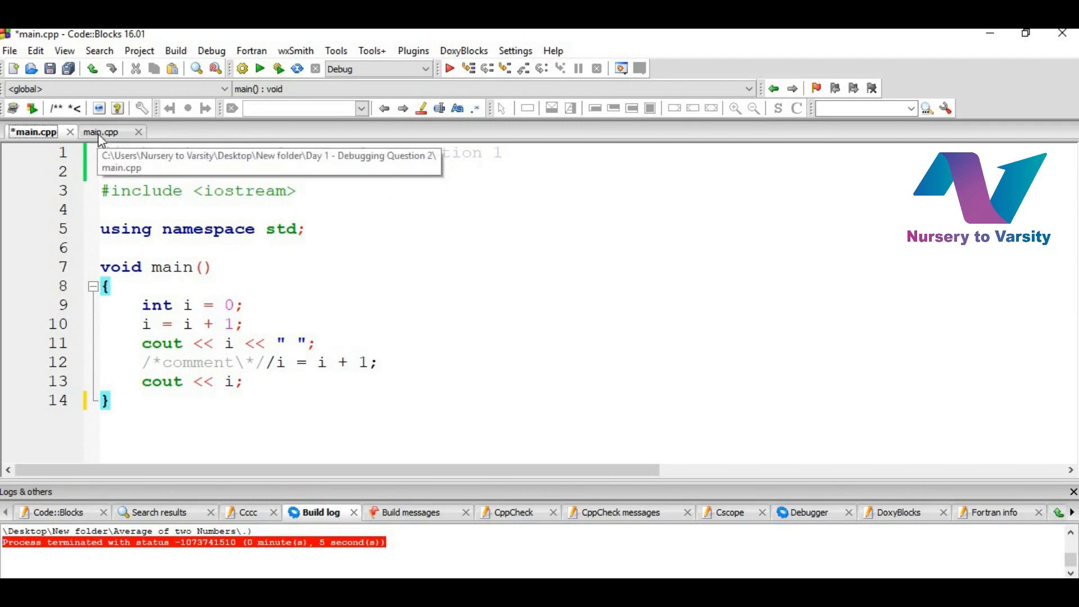
Show the Debugging Exercise Day 1 Question 2 main.cpp with short i and j
left_click(100, 132)
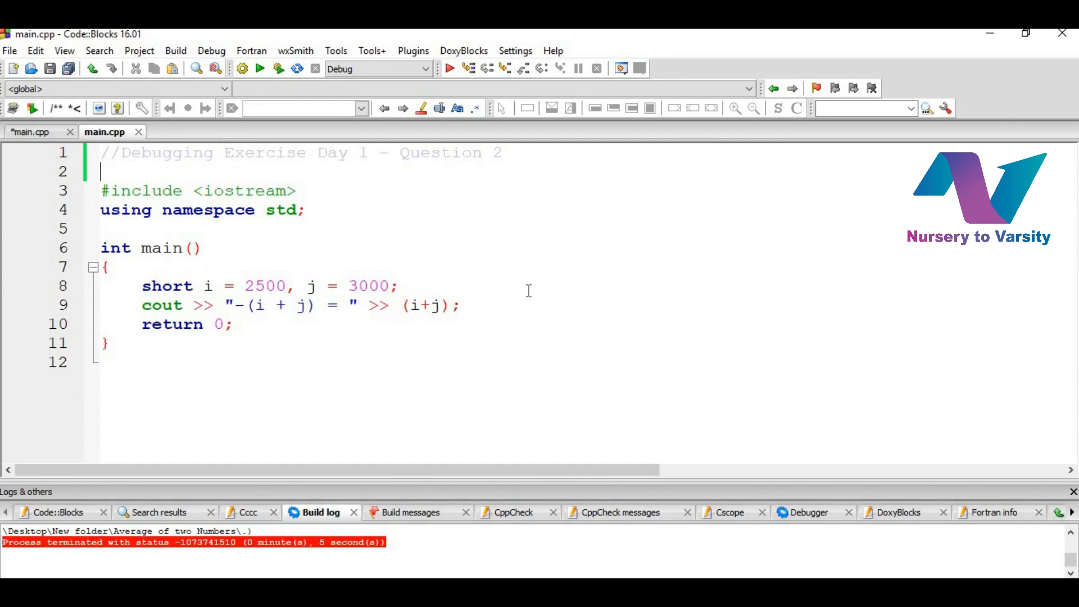
mouse_move(498, 289)
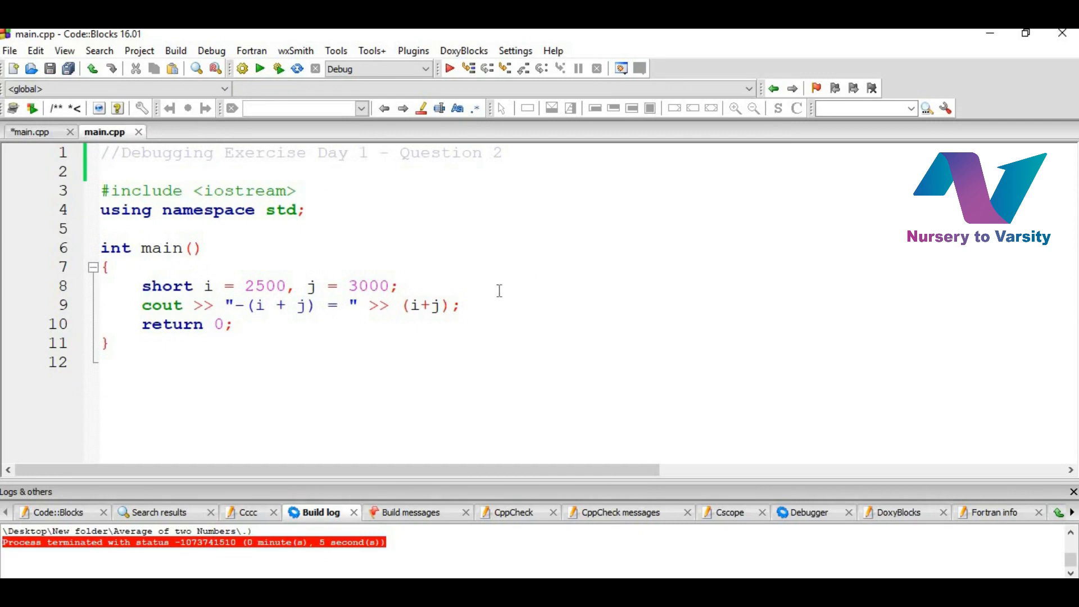